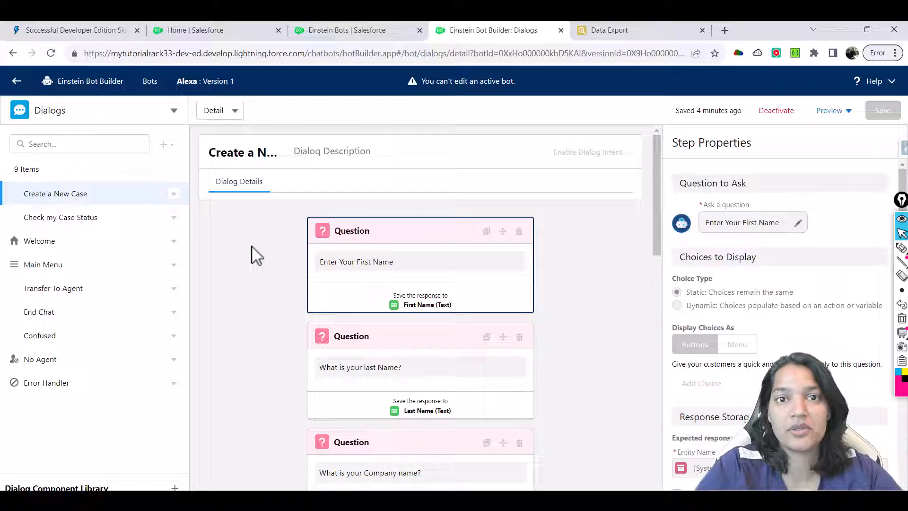
{"action": "mouse_move", "coordinate": [651, 30]}
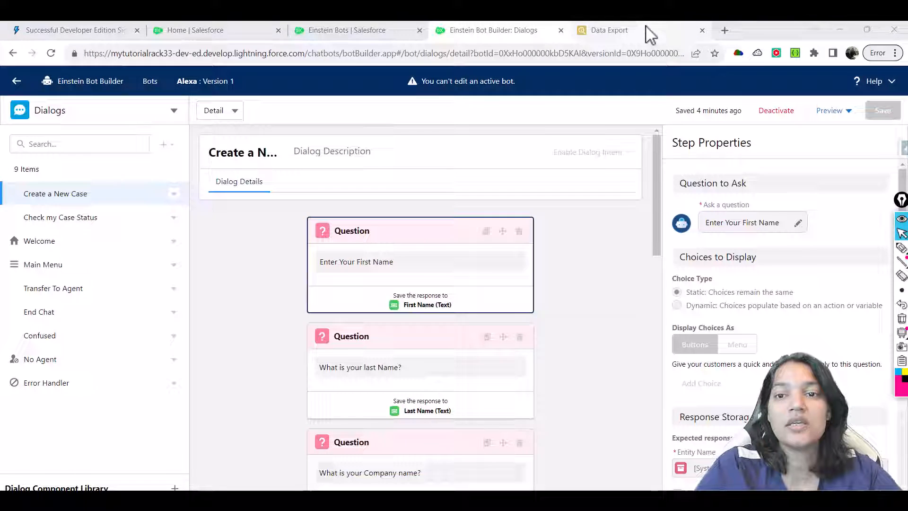
Export 'select id from case' in Data Export, returning 26 Case record Ids.
{"action": "left_click", "coordinate": [608, 31]}
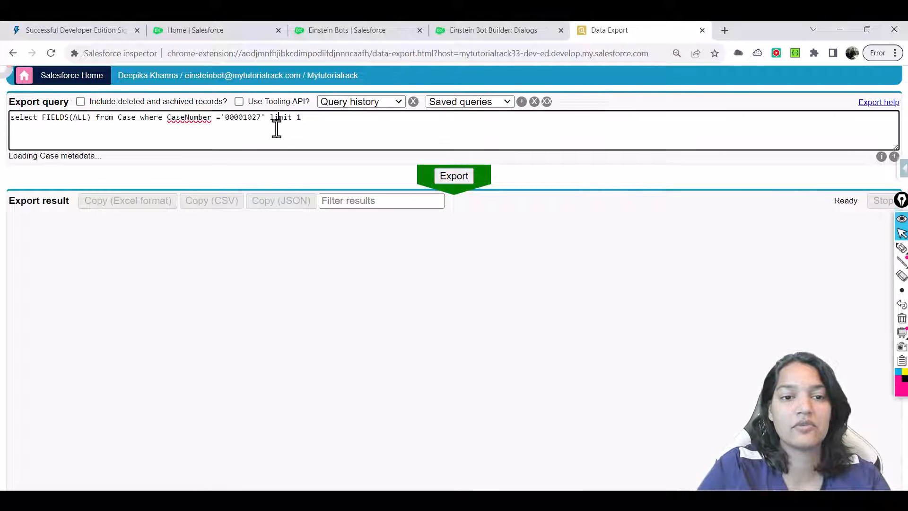
{"action": "type", "text": "select id"}
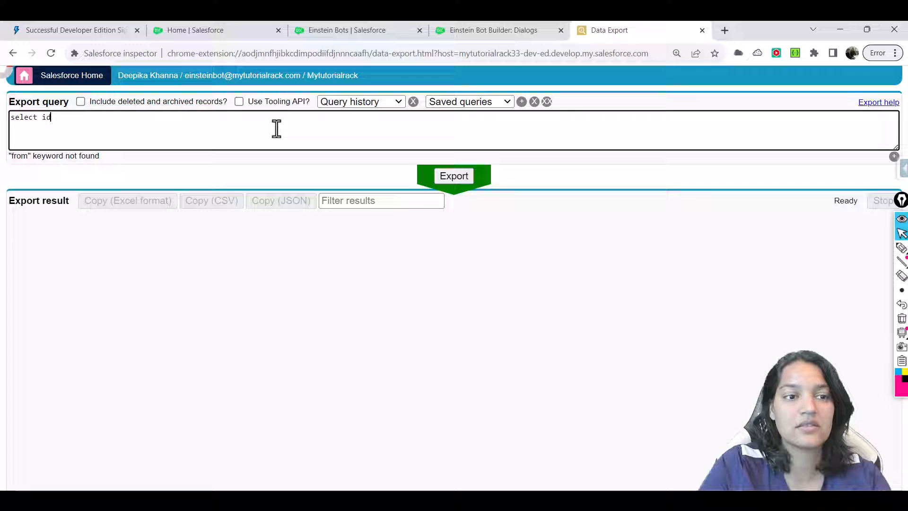
{"action": "type", "text": "from case"}
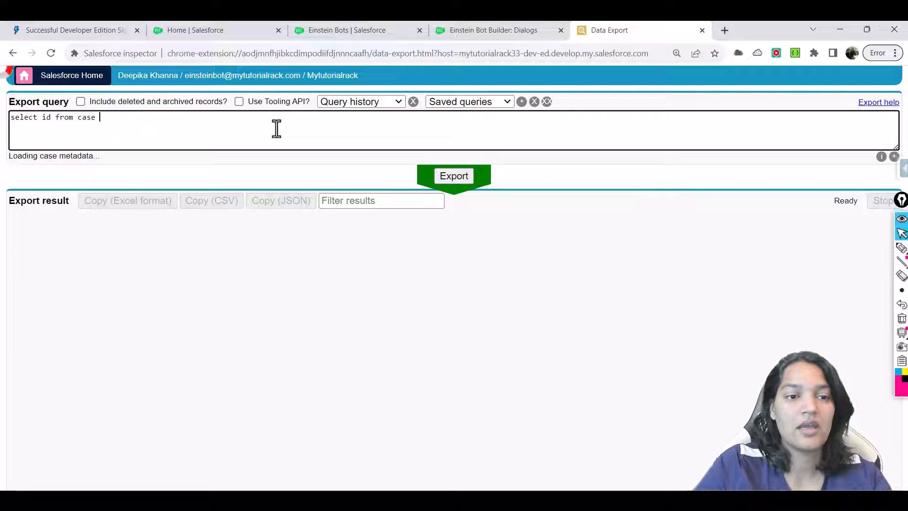
{"action": "left_click", "coordinate": [453, 175]}
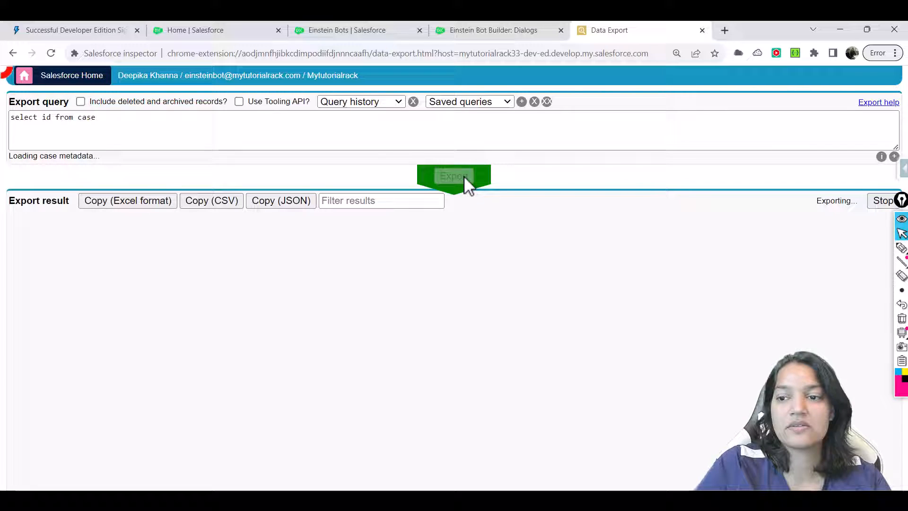
{"action": "left_click", "coordinate": [454, 175]}
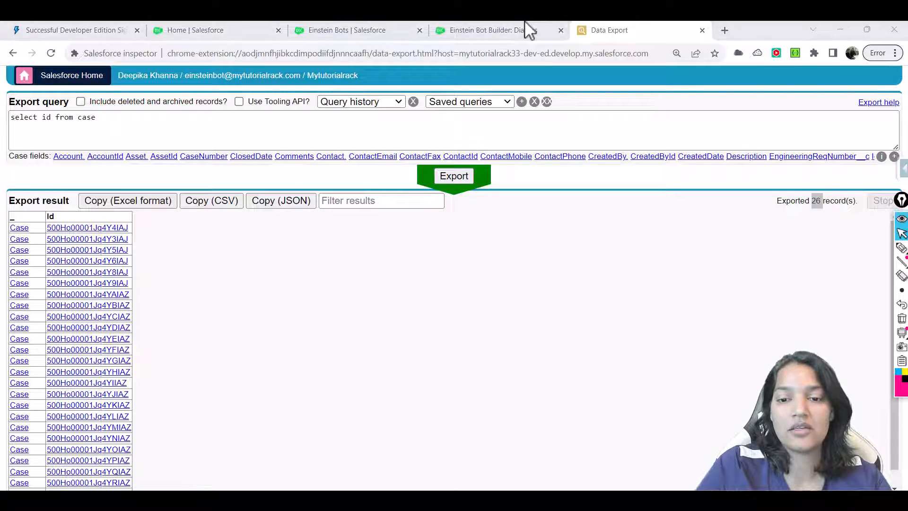
Inspect the Create Case action step's inputs and outputs mapping Case Id and Case Number.
{"action": "left_click", "coordinate": [489, 31]}
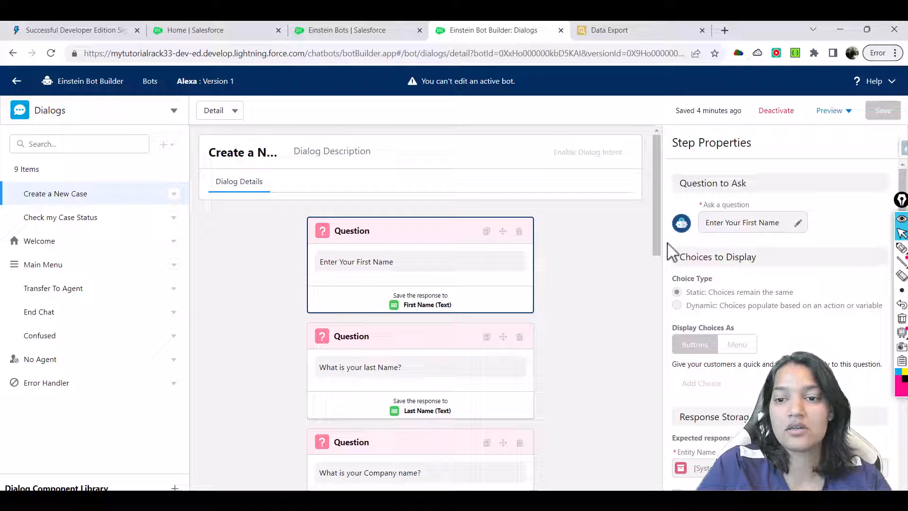
{"action": "scroll", "scroll_direction": "down", "scroll_amount": 3}
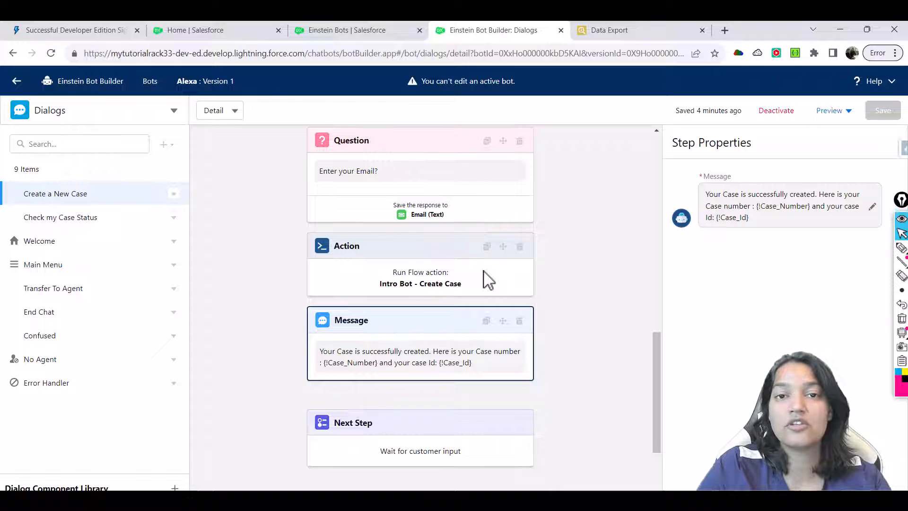
{"action": "left_click", "coordinate": [420, 265]}
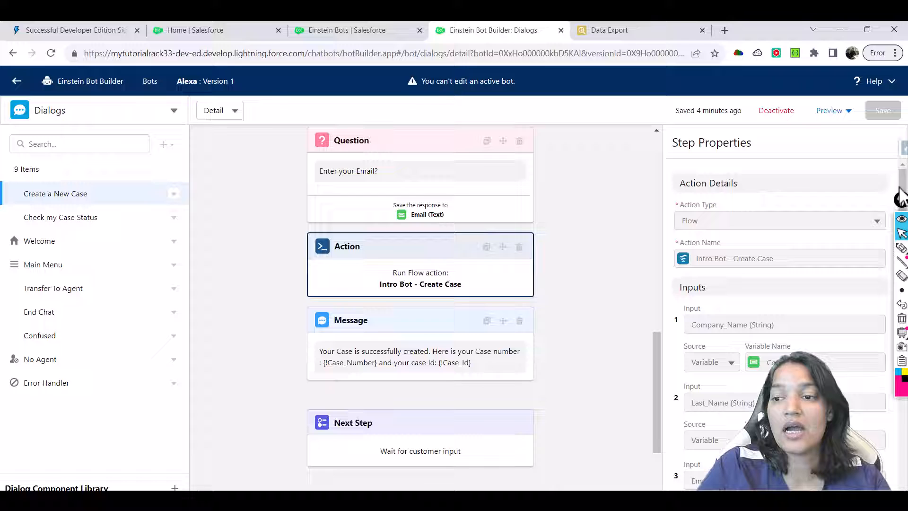
{"action": "scroll", "scroll_direction": "down", "scroll_amount": 3}
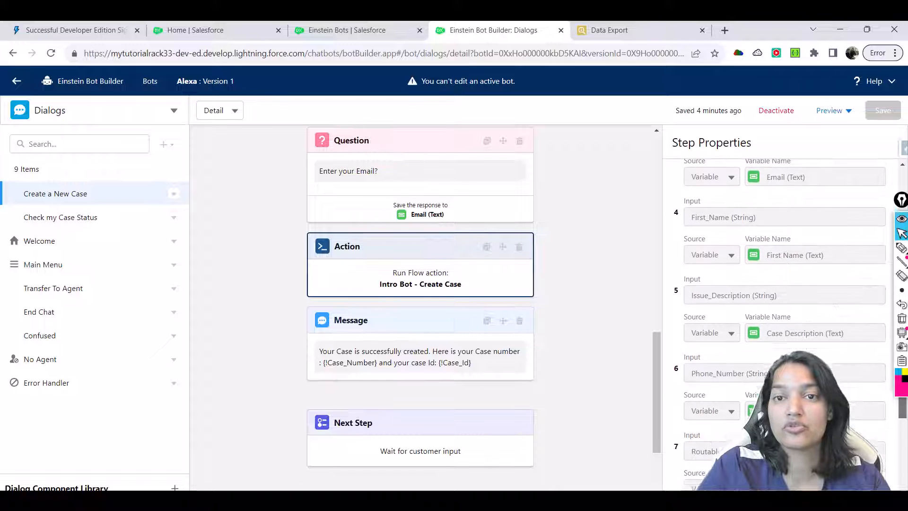
{"action": "scroll", "scroll_direction": "down", "scroll_amount": 3}
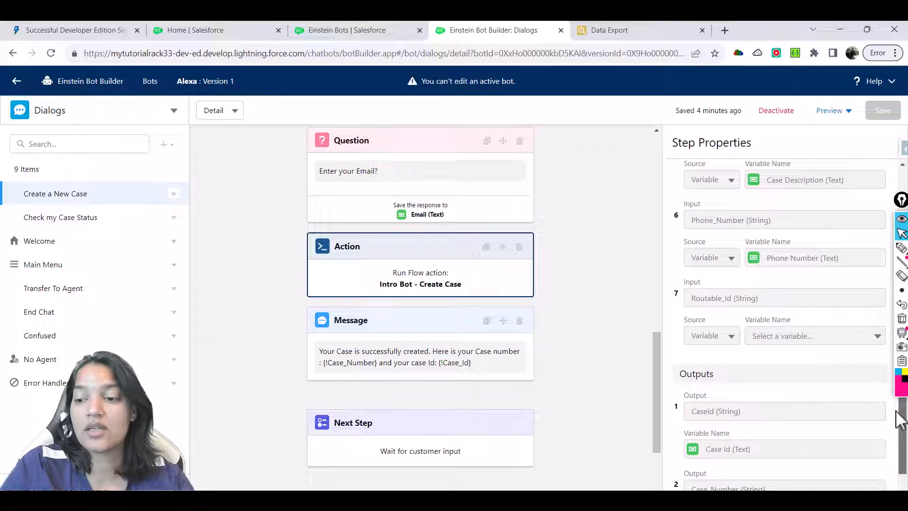
{"action": "scroll", "scroll_direction": "down", "scroll_amount": 3}
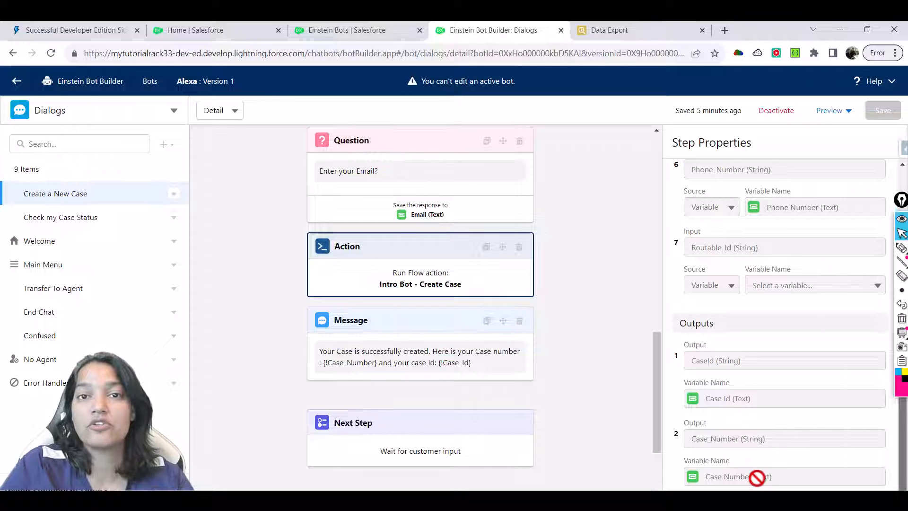
{"action": "mouse_move", "coordinate": [750, 419]}
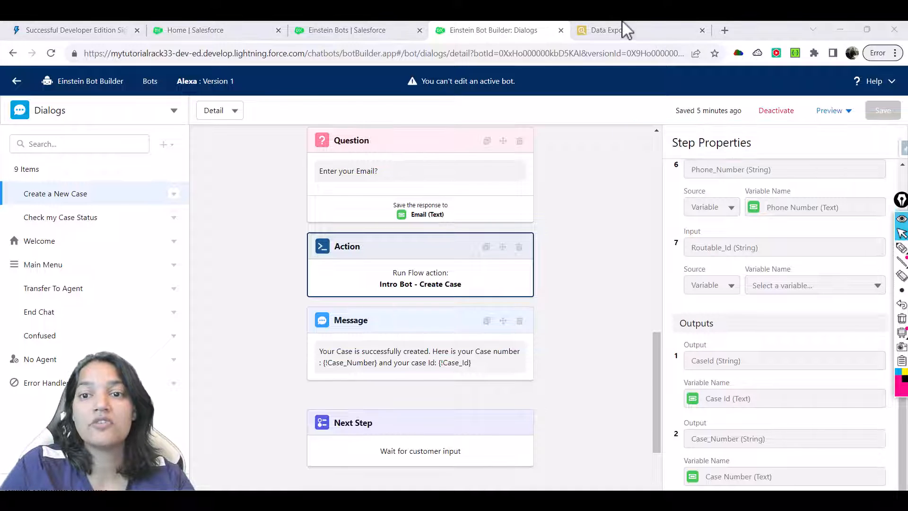
{"action": "left_click", "coordinate": [608, 30]}
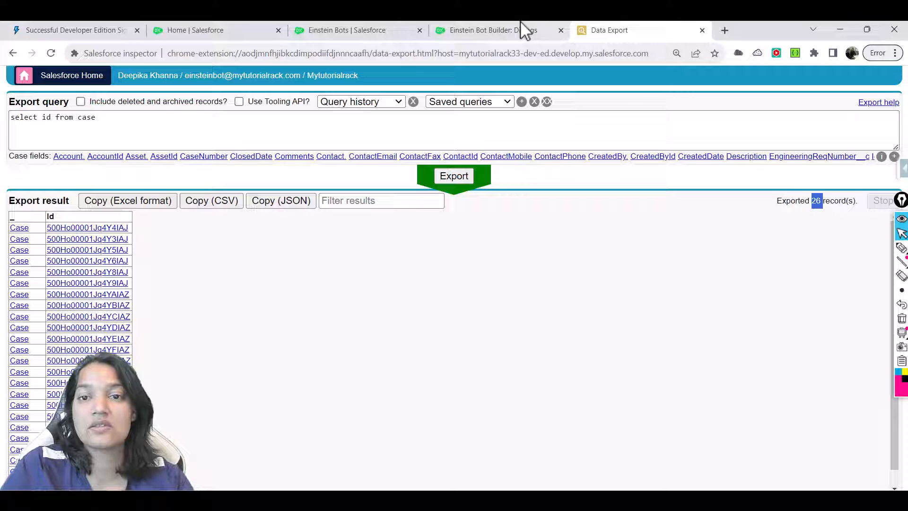
{"action": "left_click", "coordinate": [495, 30]}
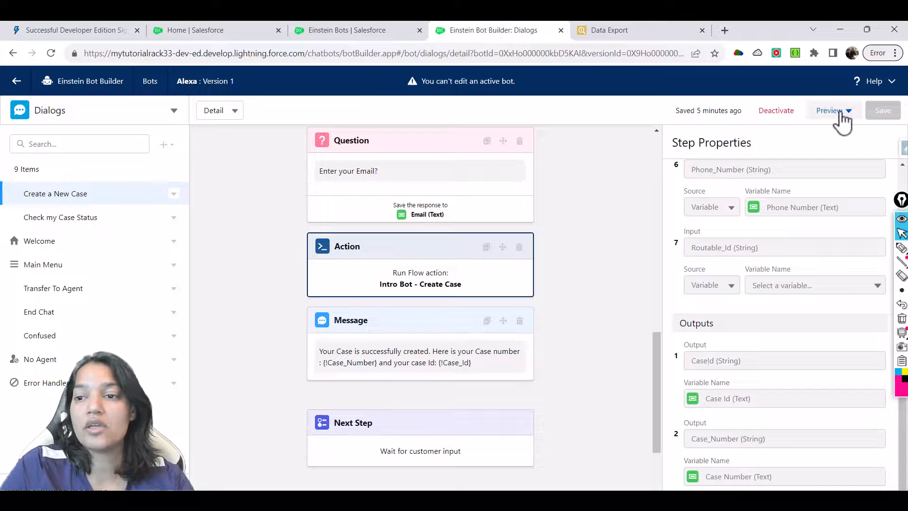
Preview the bot via the Embedded Service Connection and start chatting with Alexa.
{"action": "left_click", "coordinate": [828, 111]}
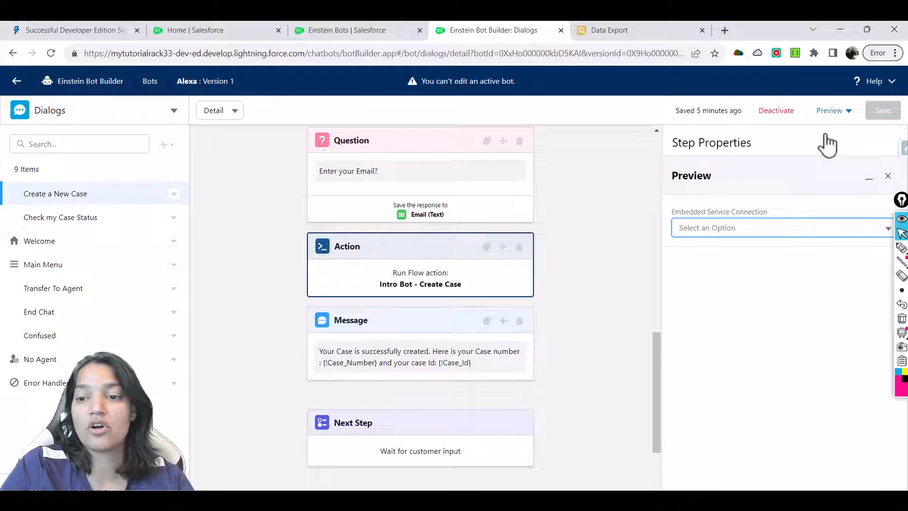
{"action": "left_click", "coordinate": [780, 227]}
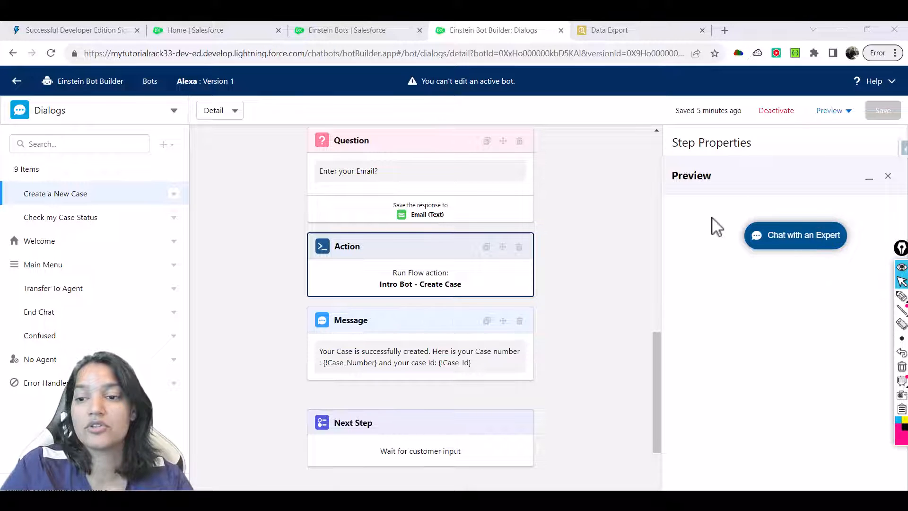
{"action": "left_click", "coordinate": [794, 234]}
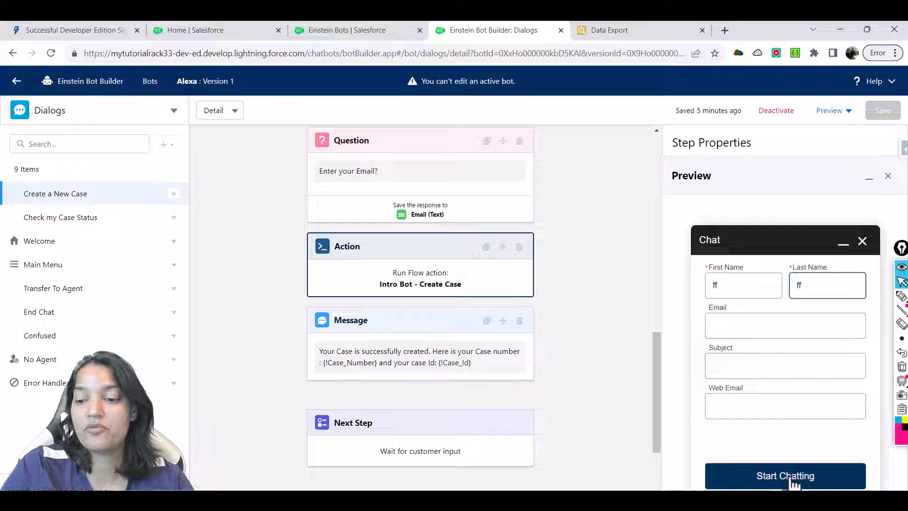
{"action": "left_click", "coordinate": [785, 475]}
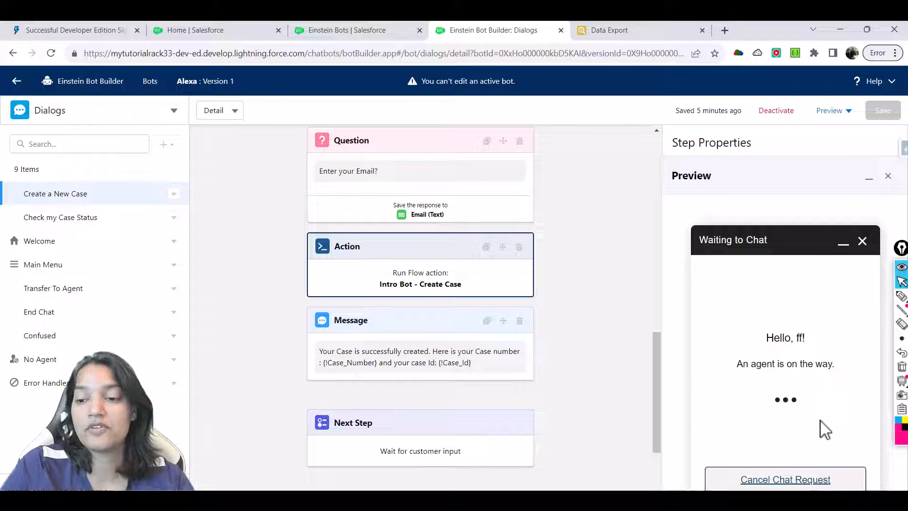
{"action": "mouse_move", "coordinate": [724, 356]}
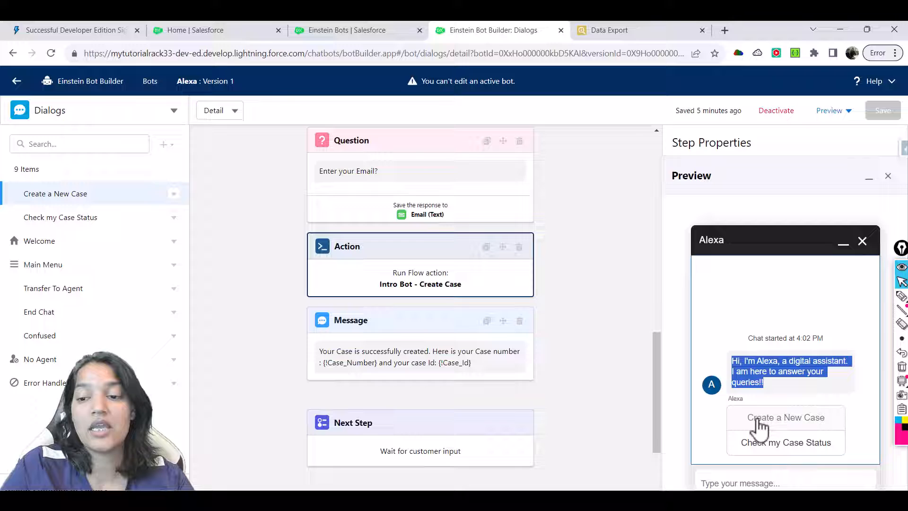
Choose to create a new case and send the name Khann and company HelloFresh.
{"action": "left_click", "coordinate": [785, 417]}
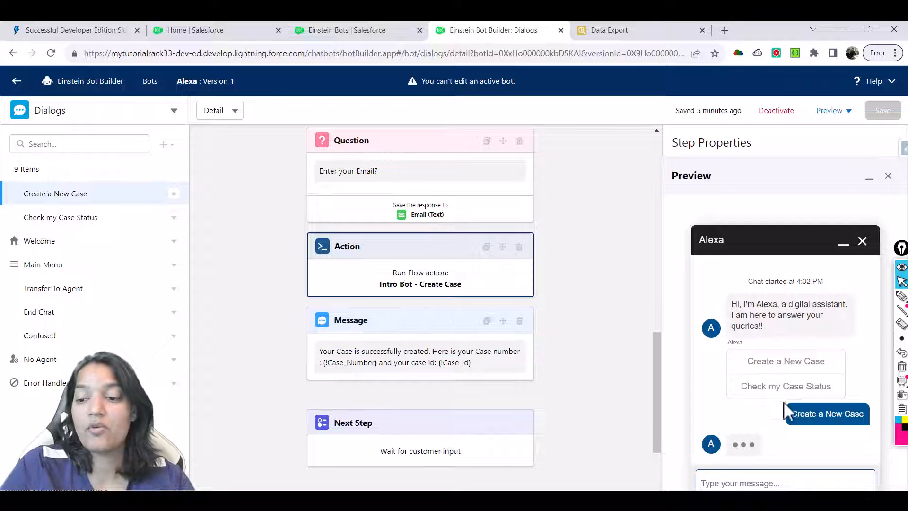
{"action": "left_click", "coordinate": [827, 412]}
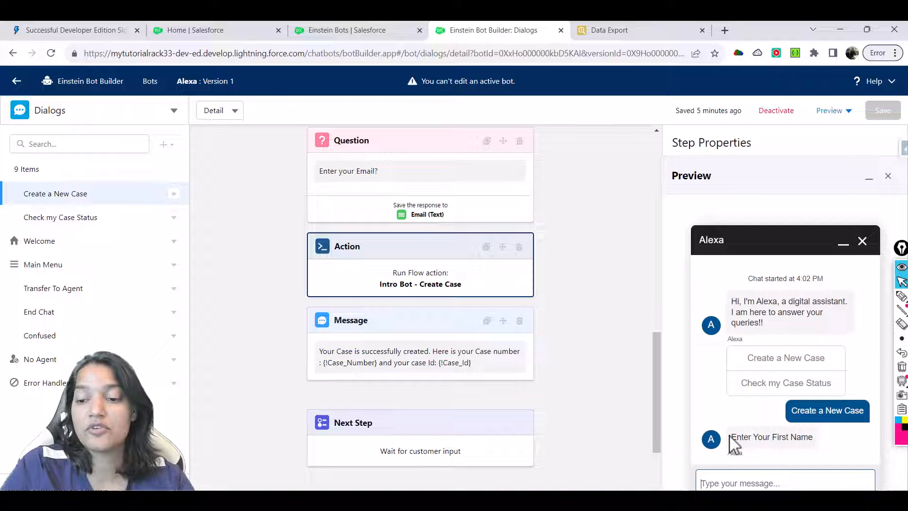
{"action": "double_click", "coordinate": [771, 436]}
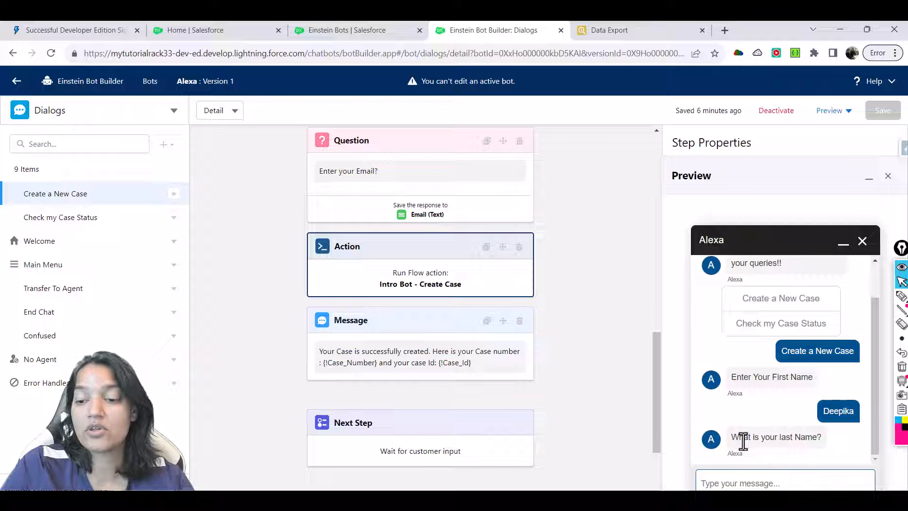
{"action": "type", "text": "Khann"}
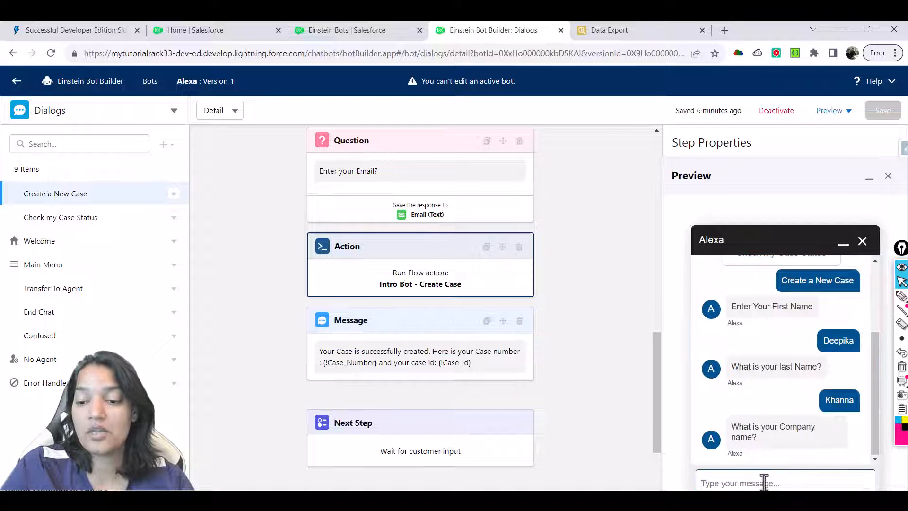
{"action": "type", "text": "HelloF"}
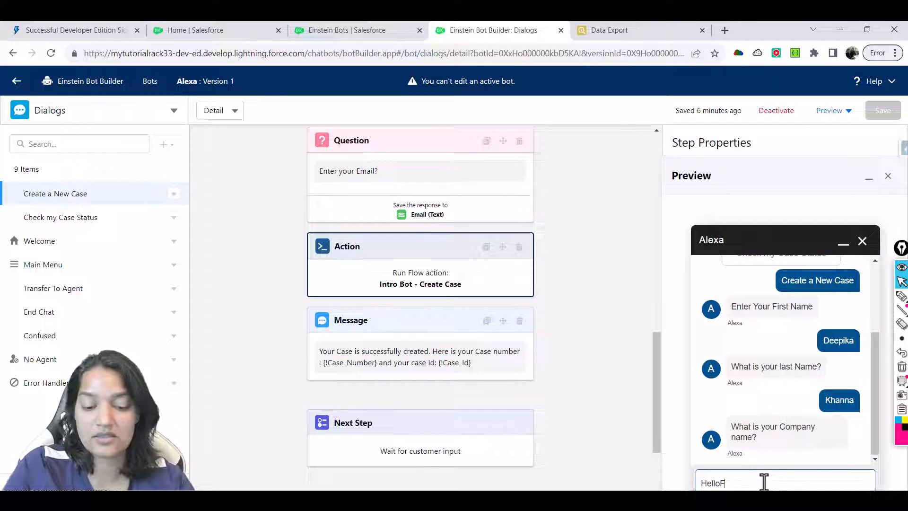
{"action": "key", "text": "Return"}
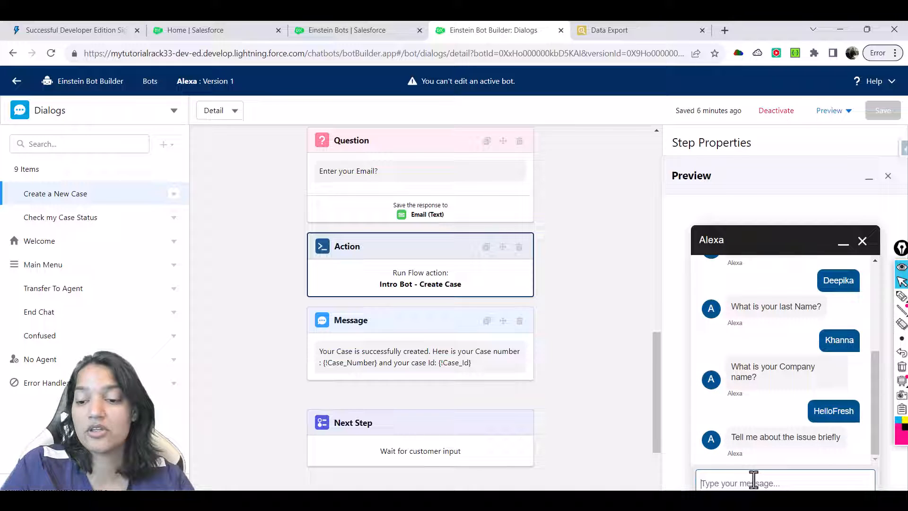
Send the issue description about a product broken during shipping and a refund.
{"action": "type", "text": "Product"}
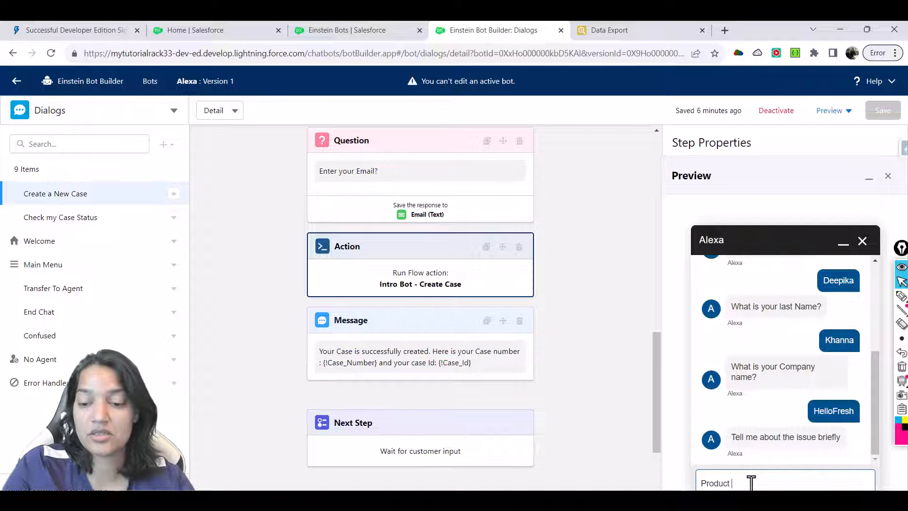
{"action": "type", "text": "is"}
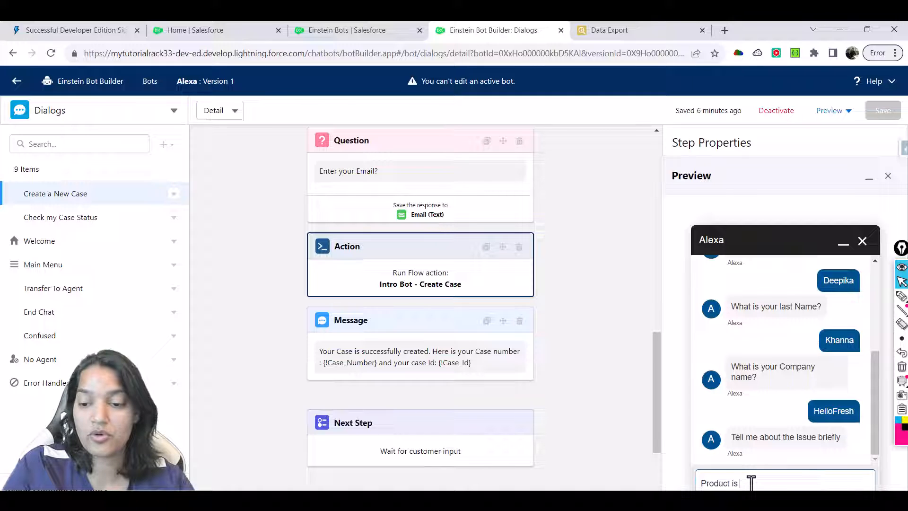
{"action": "type", "text": "broken"}
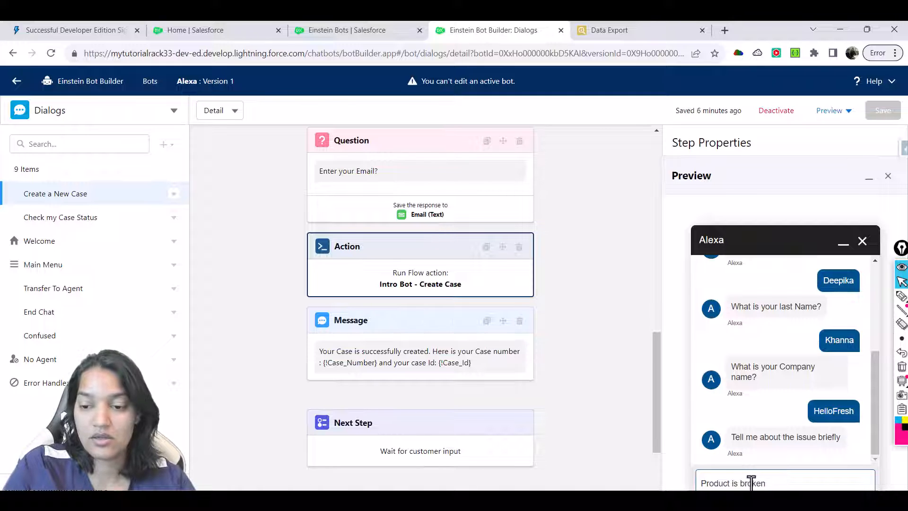
{"action": "type", "text": "during shipping. Need t"}
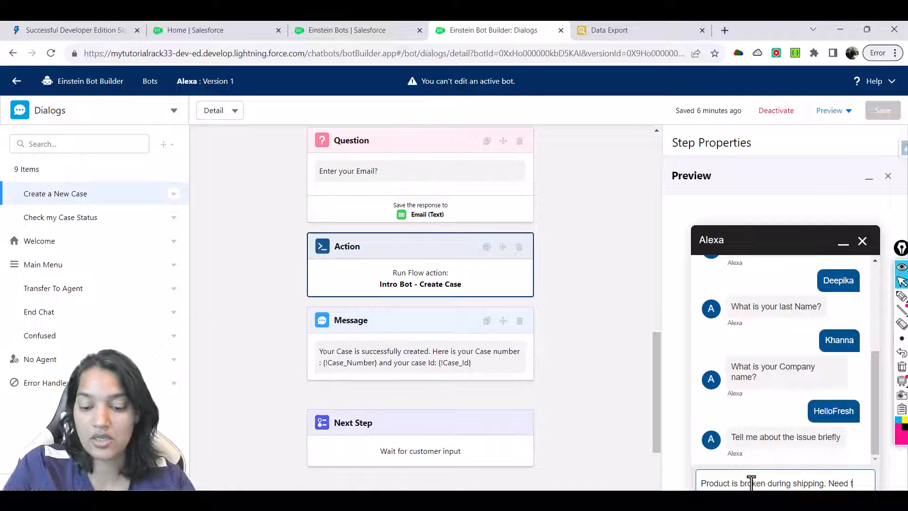
{"action": "type", "text": "a refund."}
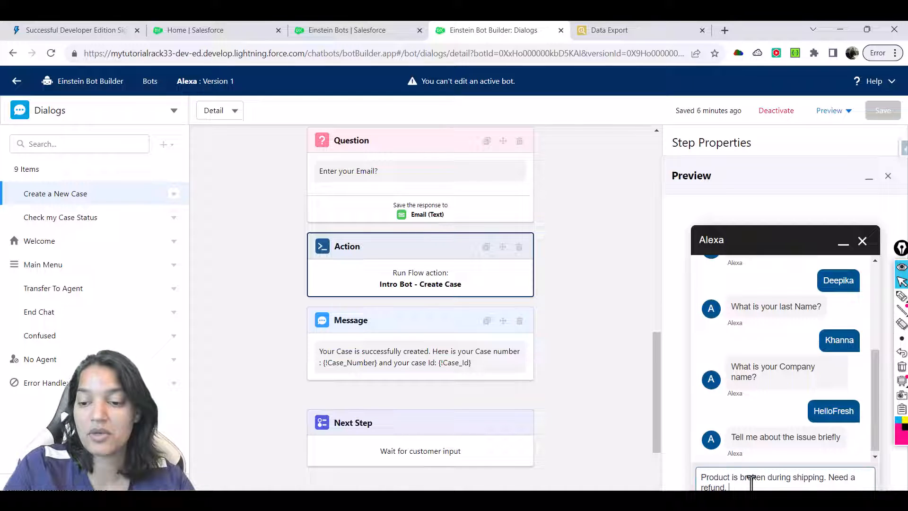
{"action": "key", "text": "Return"}
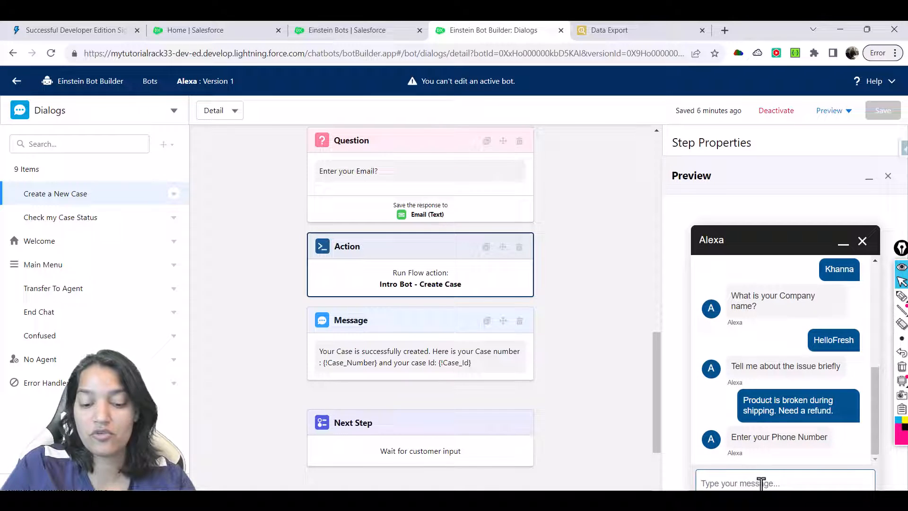
{"action": "type", "text": "678909"}
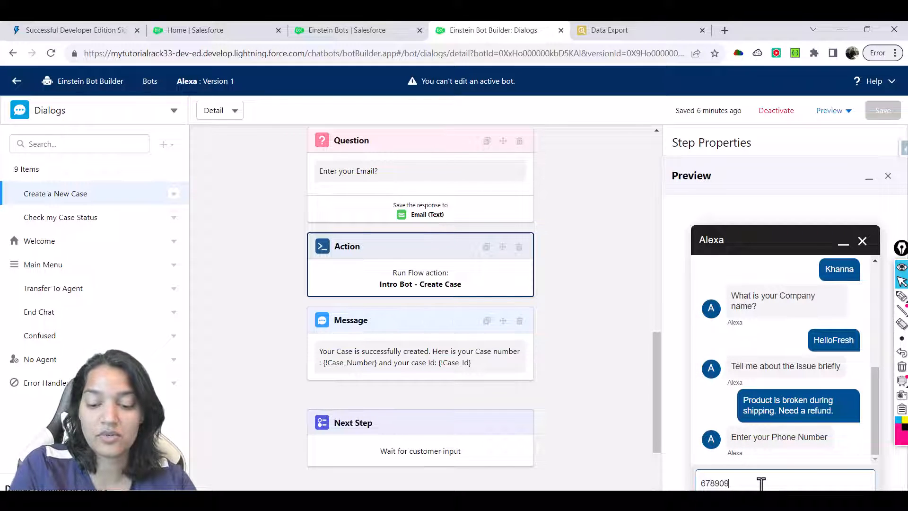
{"action": "key", "text": "Return"}
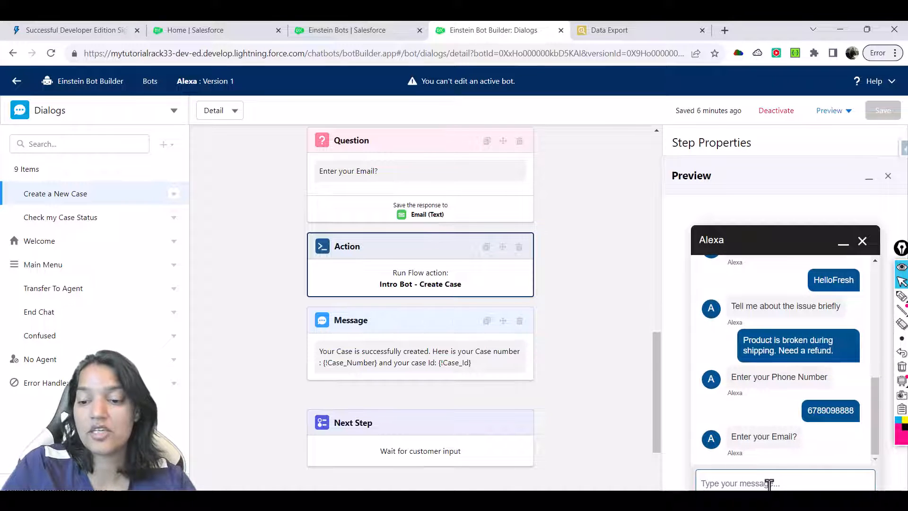
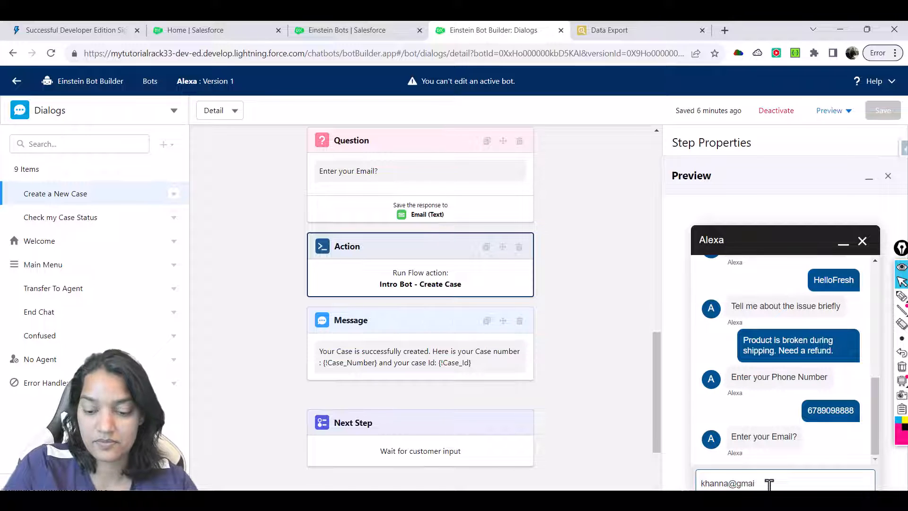
{"action": "key", "text": "Return"}
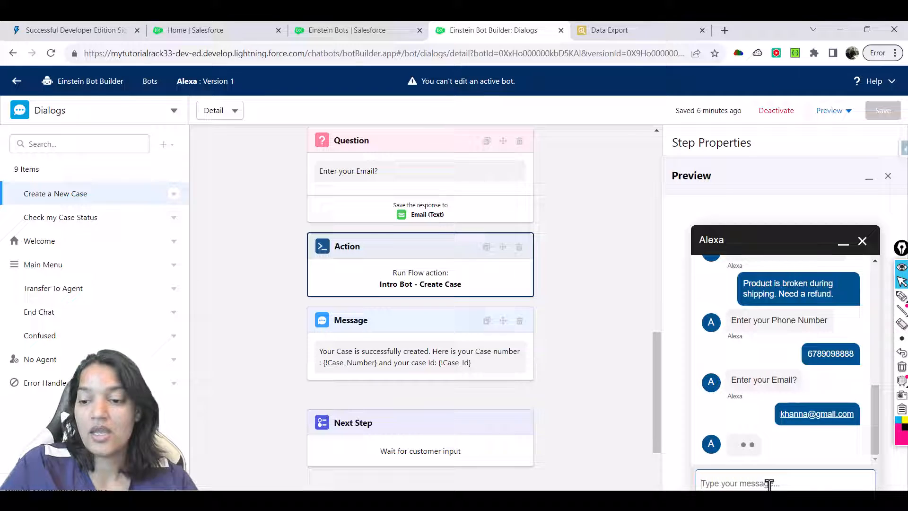
{"action": "mouse_move", "coordinate": [845, 385]}
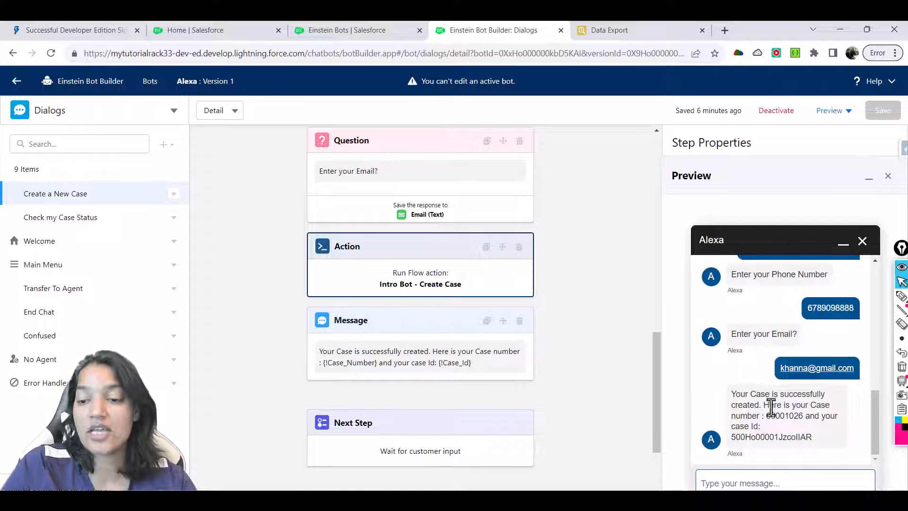
{"action": "double_click", "coordinate": [782, 415]}
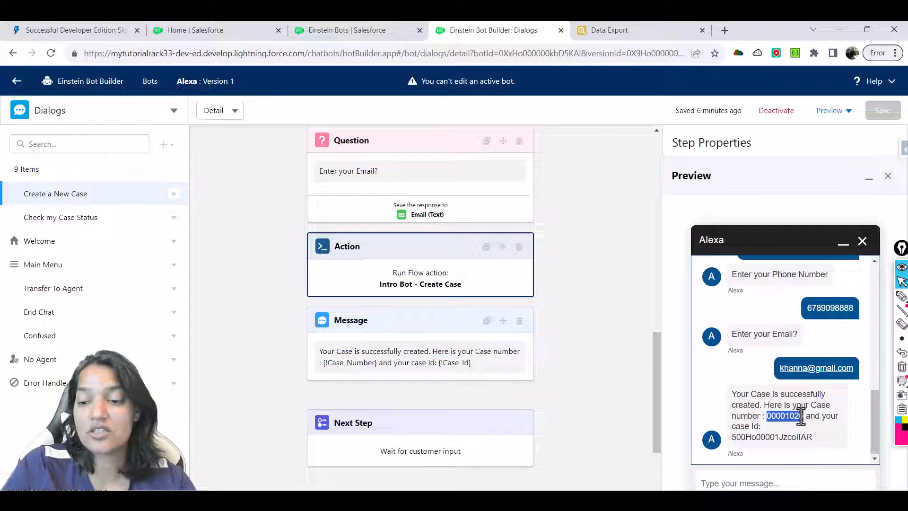
{"action": "double_click", "coordinate": [771, 436]}
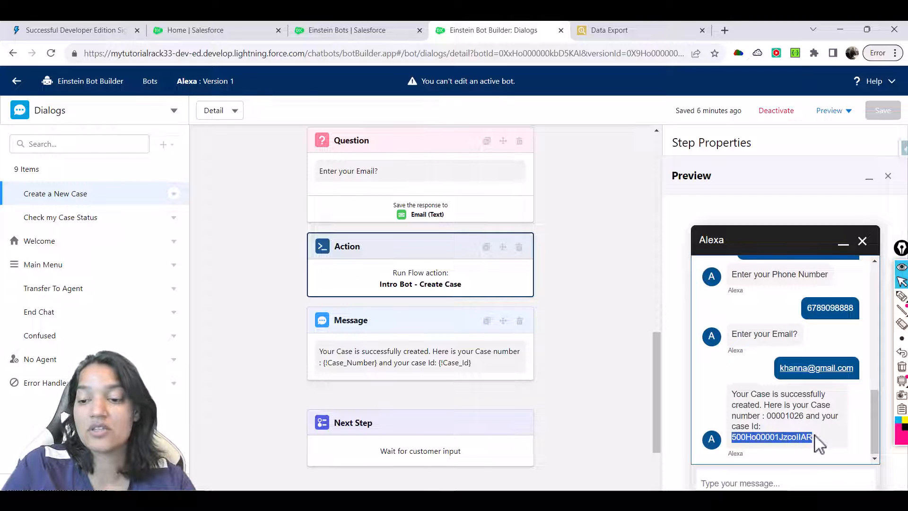
{"action": "double_click", "coordinate": [782, 415]}
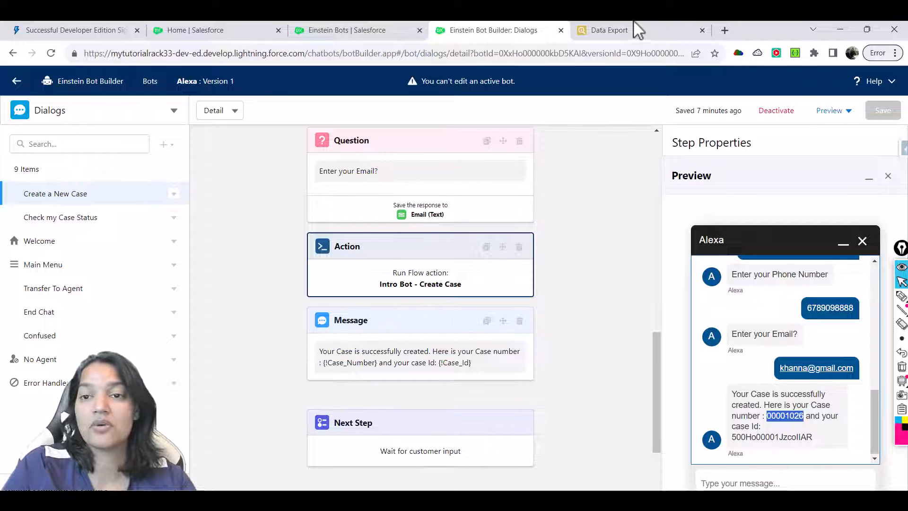
Export SELECT FIELDS(ALL) FROM Case WHERE CaseNumber='00001026' LIMIT 1 and scroll the columns.
{"action": "left_click", "coordinate": [601, 30]}
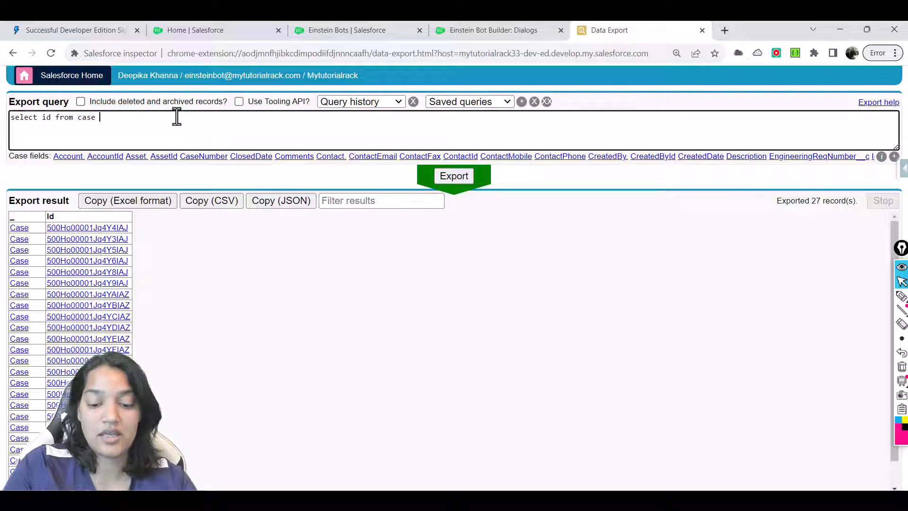
{"action": "type", "text": "where case"}
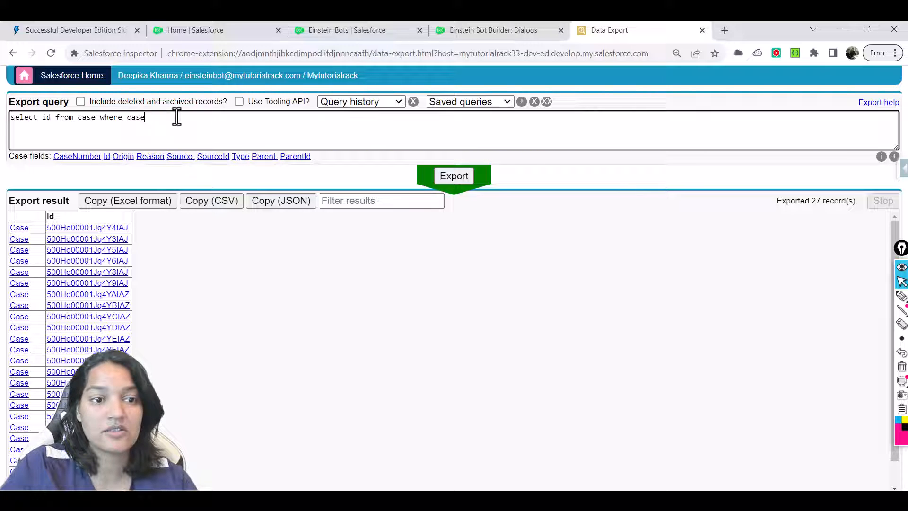
{"action": "type", "text": "CaseNumber ='"}
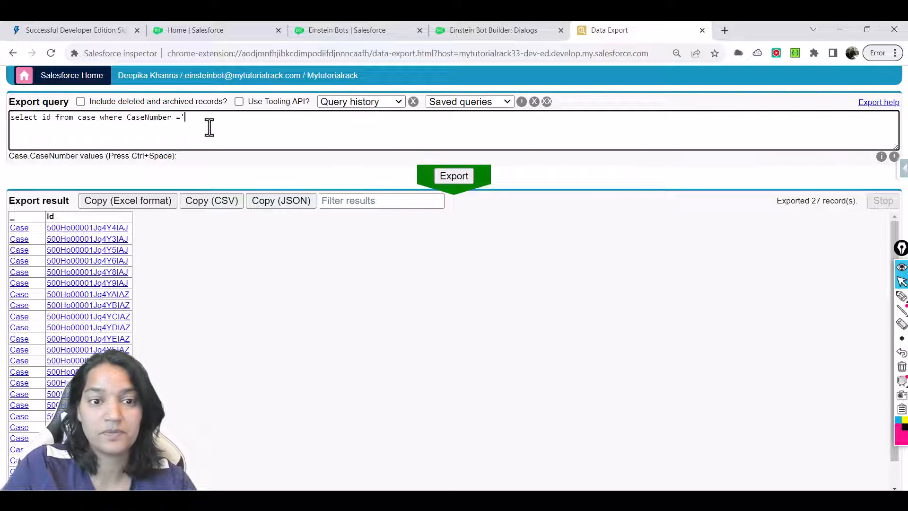
{"action": "type", "text": "00001026"}
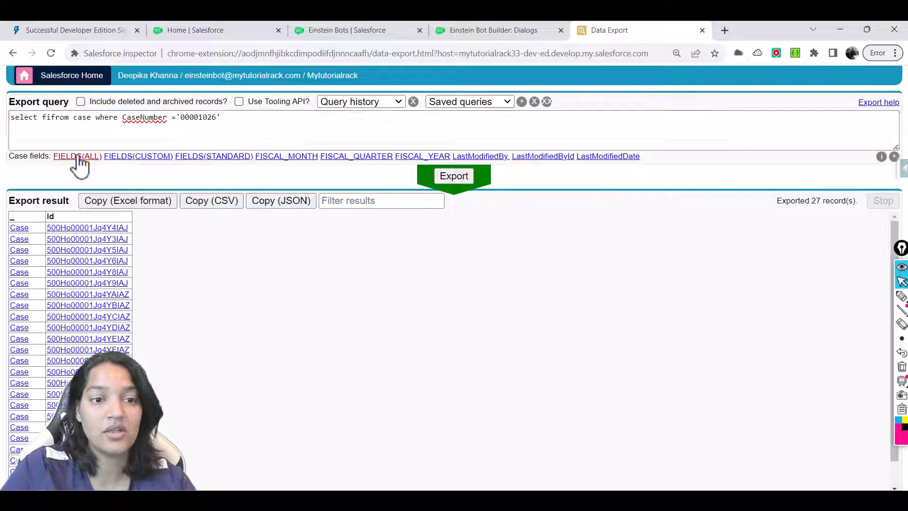
{"action": "left_click", "coordinate": [76, 156]}
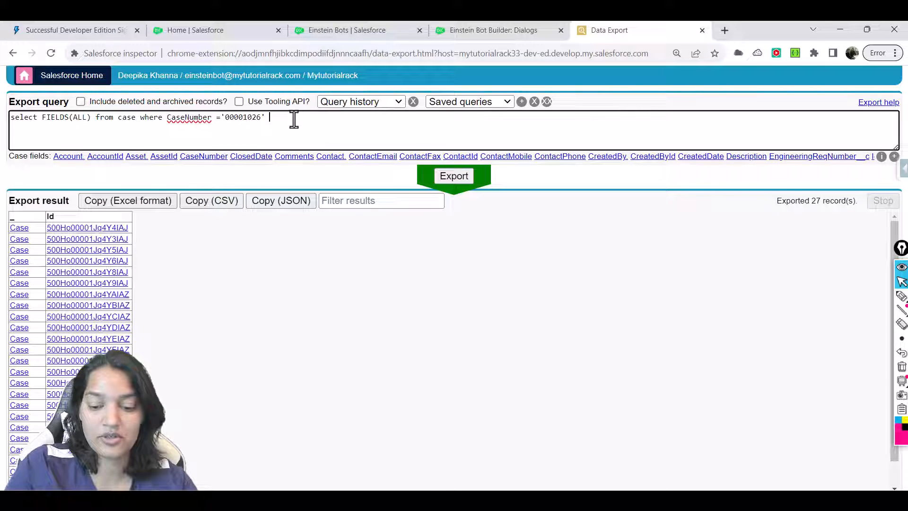
{"action": "type", "text": "limit 1"}
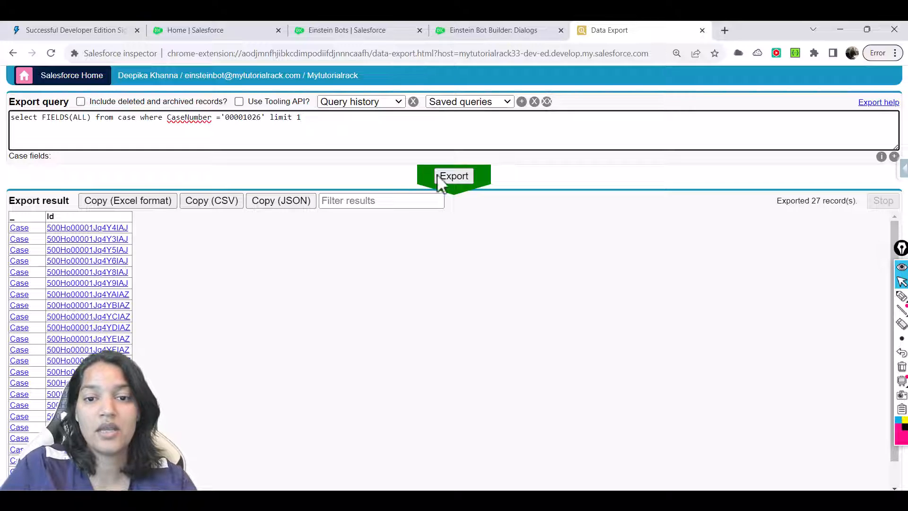
{"action": "left_click", "coordinate": [453, 175]}
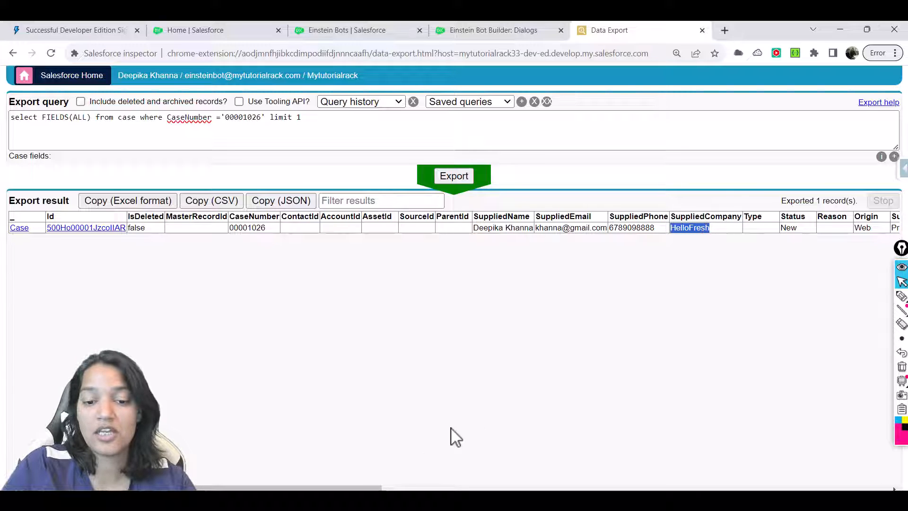
{"action": "scroll", "scroll_direction": "right", "scroll_amount": 3}
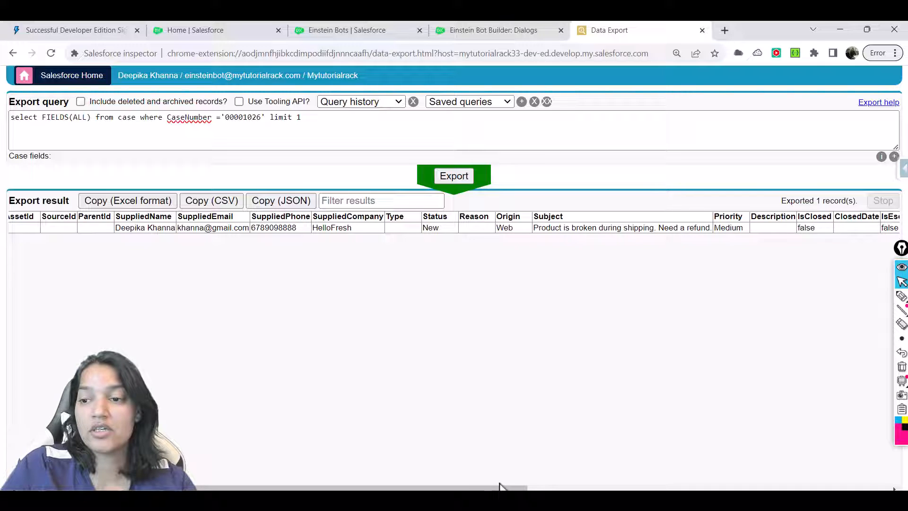
{"action": "scroll", "scroll_direction": "right", "scroll_amount": 3}
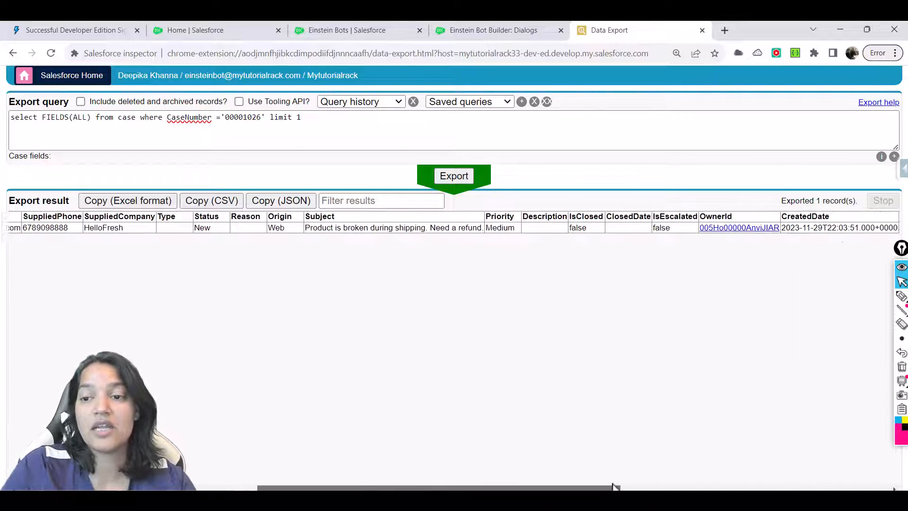
{"action": "scroll", "scroll_direction": "right", "scroll_amount": 3}
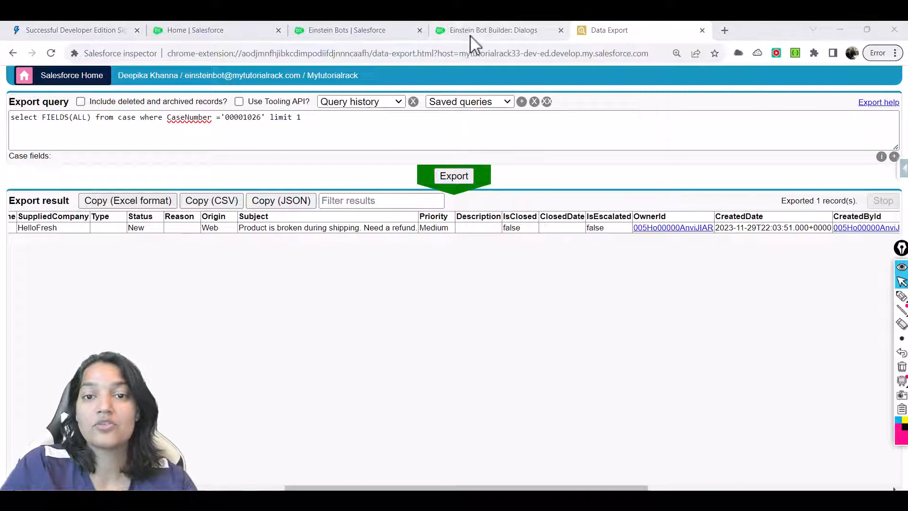
Return to the Einstein Bot Builder tab with the finished Alexa chat.
{"action": "left_click", "coordinate": [492, 30]}
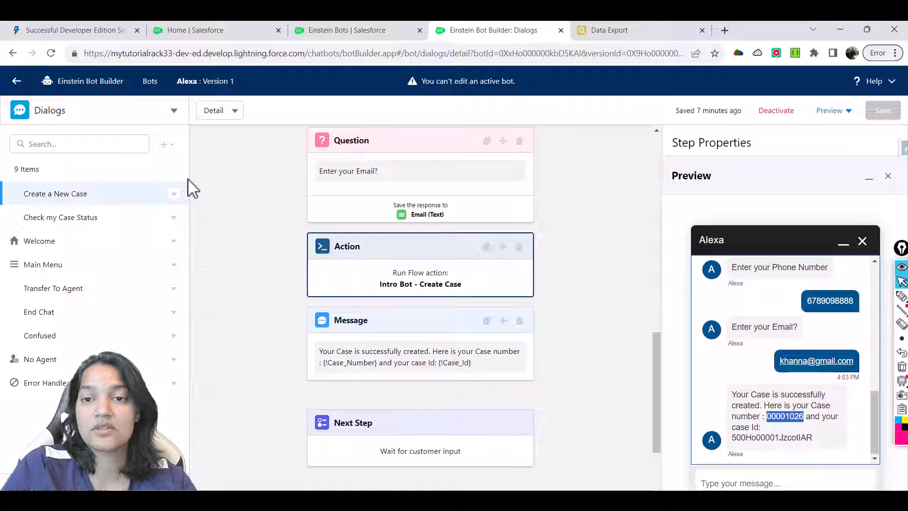
{"action": "mouse_move", "coordinate": [78, 174]}
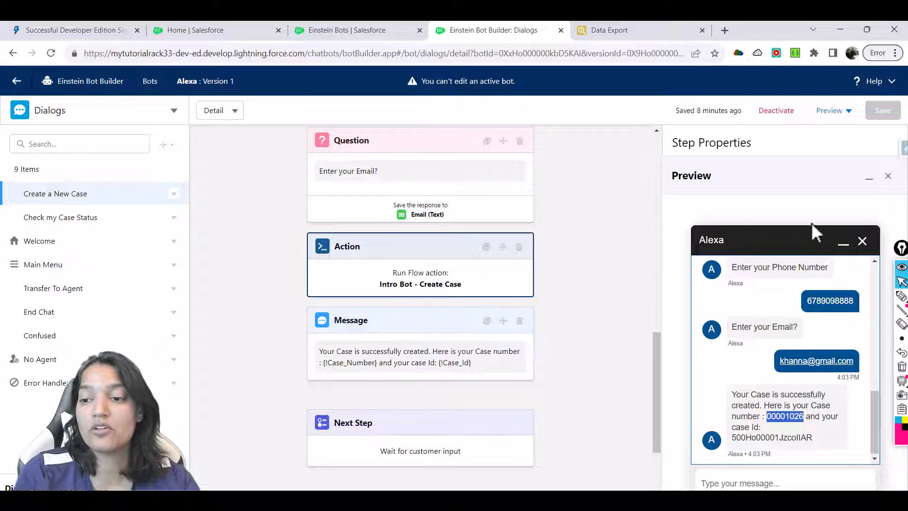
{"action": "mouse_move", "coordinate": [880, 249]}
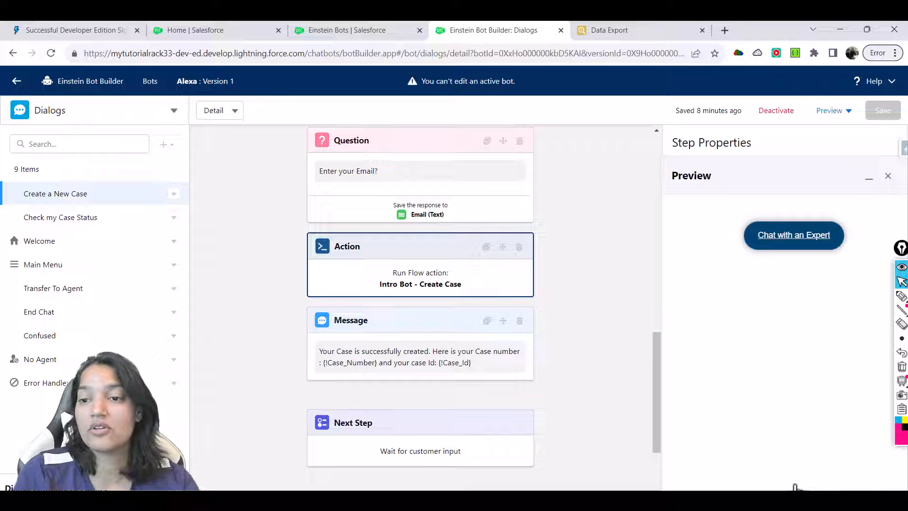
Fill the pre-chat first and last name with 'dd' and start chatting.
{"action": "left_click", "coordinate": [793, 234]}
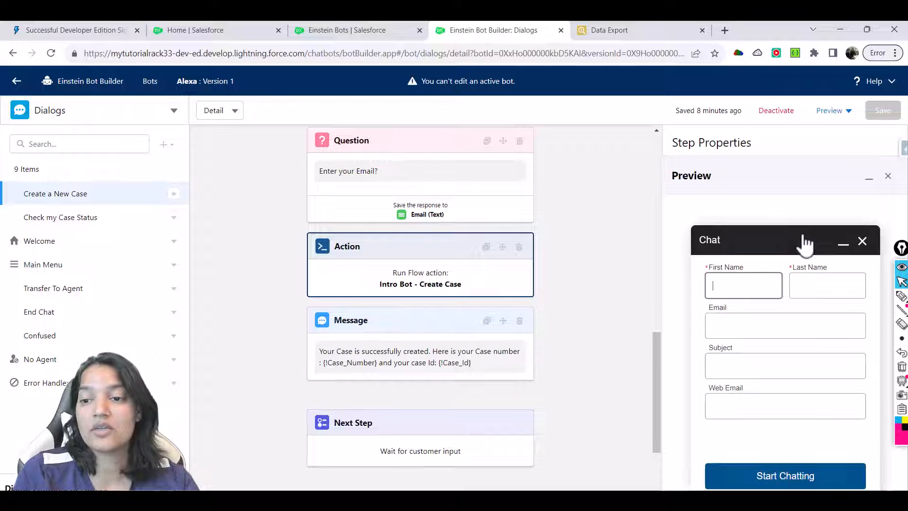
{"action": "type", "text": "dd"}
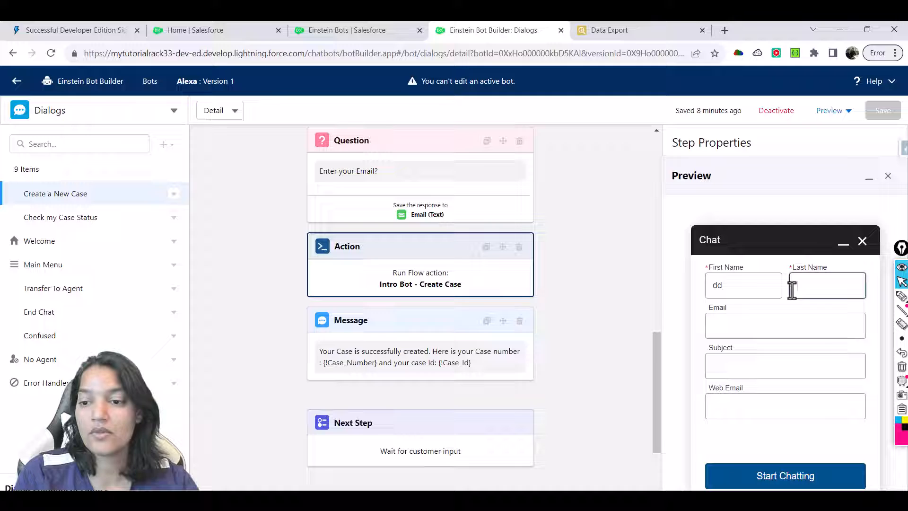
{"action": "type", "text": "dd"}
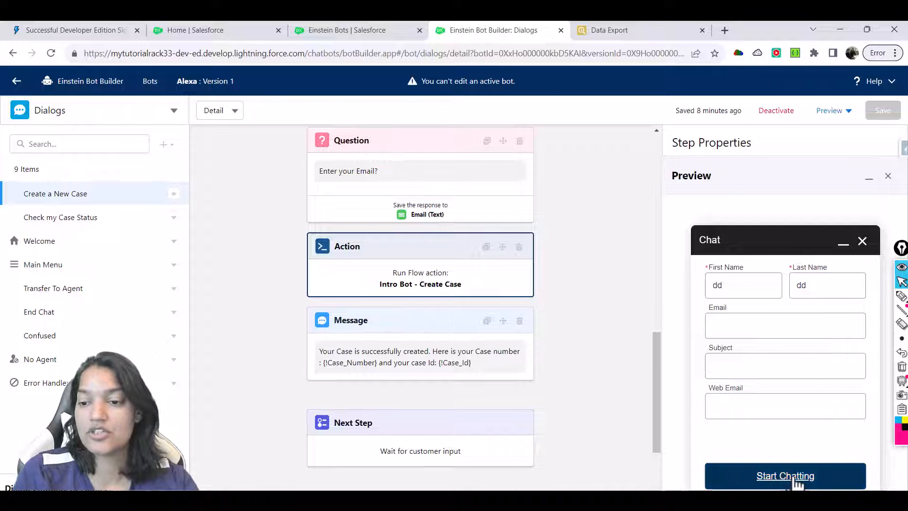
{"action": "left_click", "coordinate": [784, 475]}
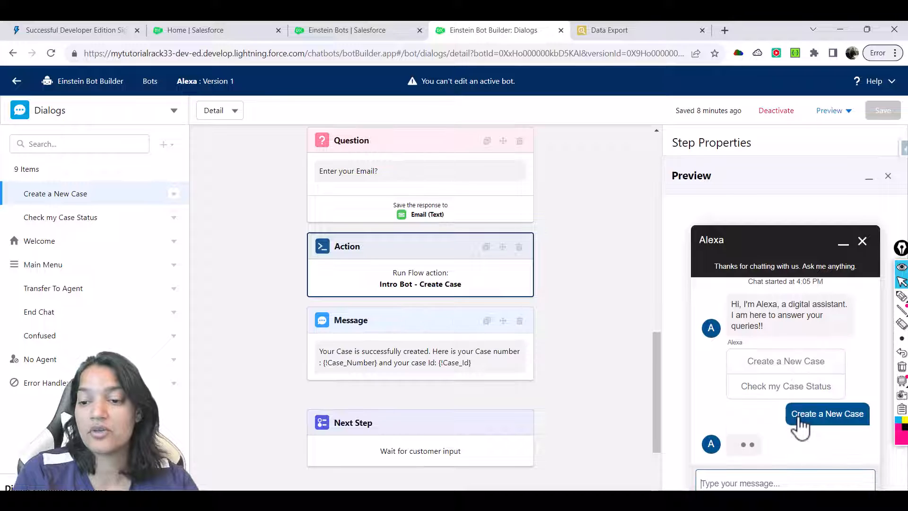
Reply to Alexa with the last name and company Platinum.
{"action": "left_click", "coordinate": [827, 413]}
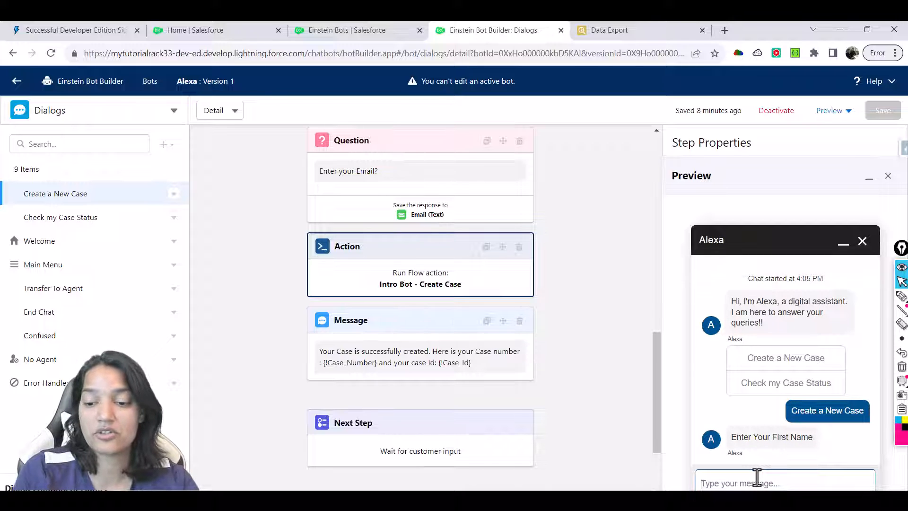
{"action": "type", "text": "ki"}
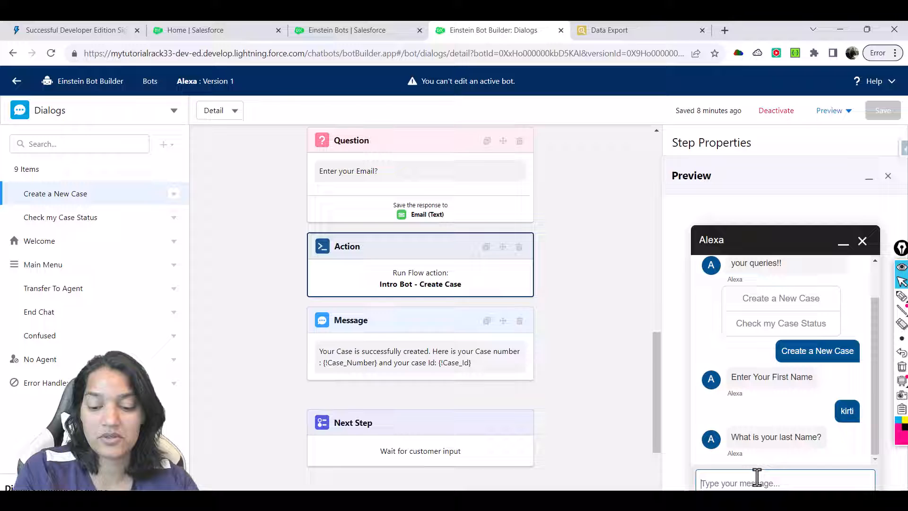
{"action": "type", "text": "sha"}
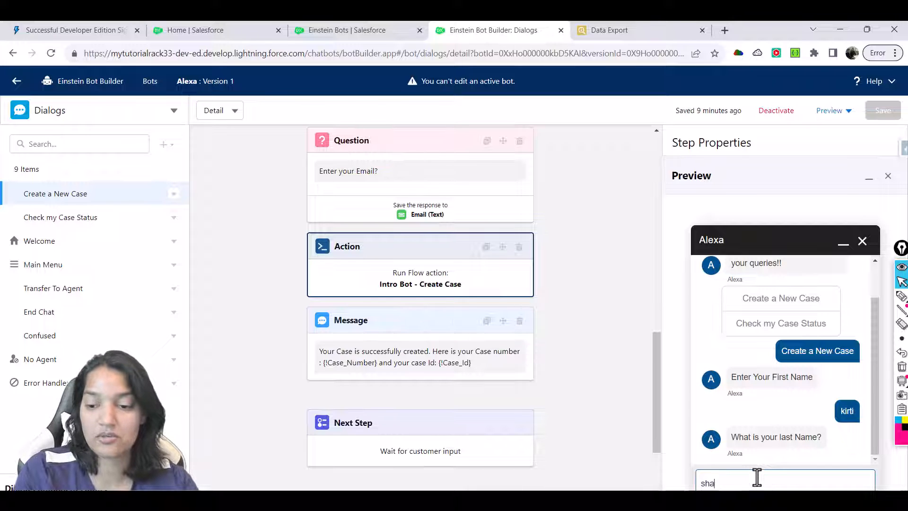
{"action": "key", "text": "Return"}
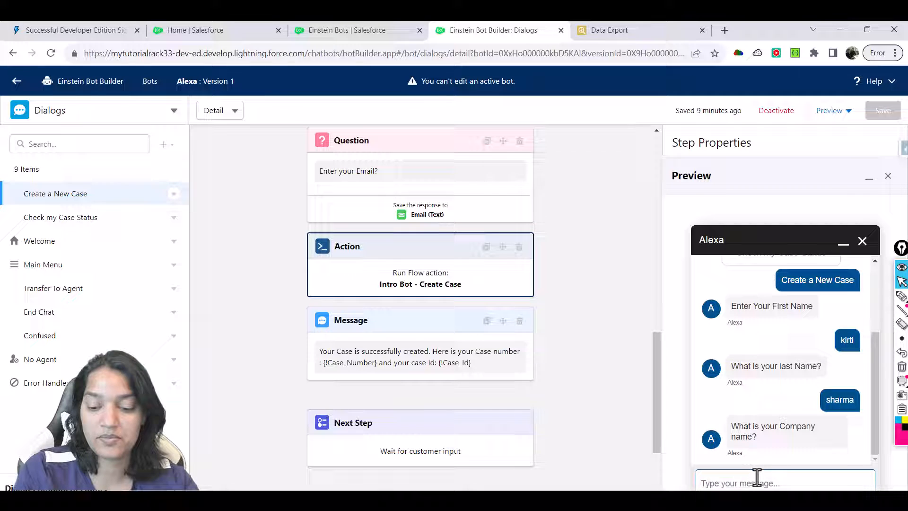
{"action": "type", "text": "Platinum"}
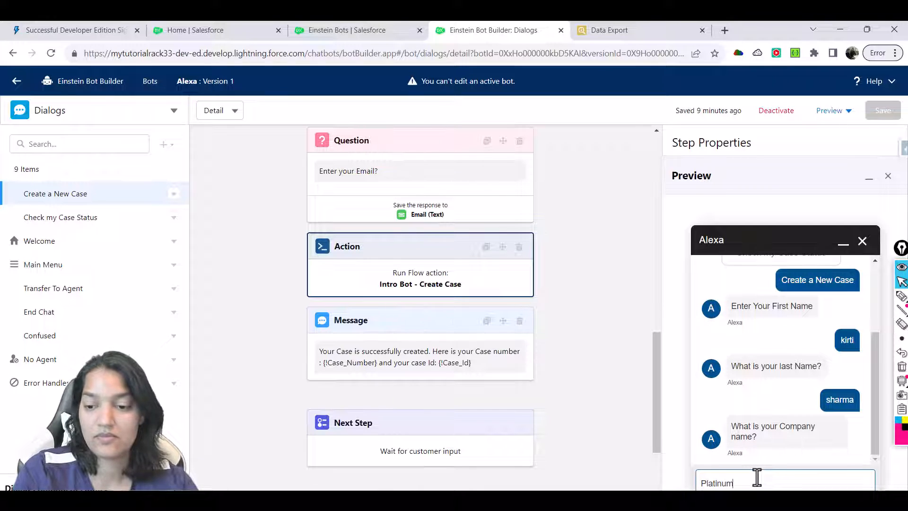
{"action": "key", "text": "Return"}
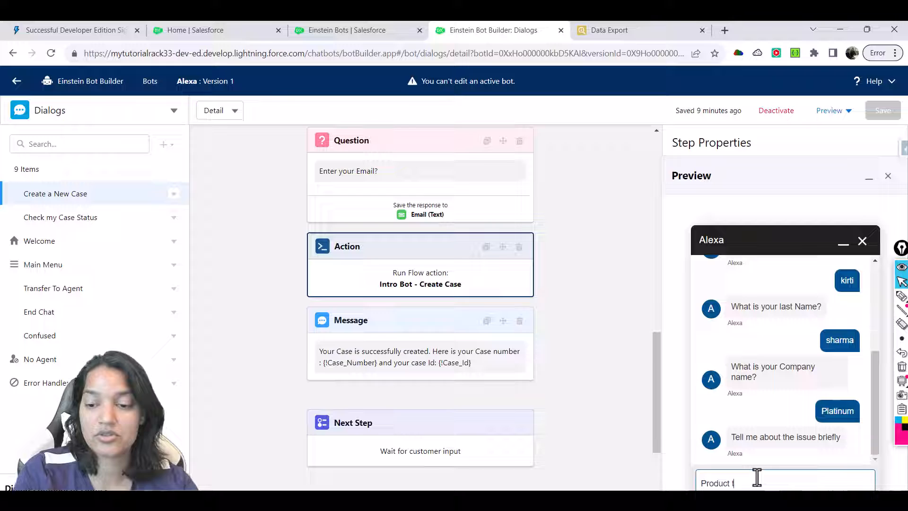
{"action": "type", "text": "not re"}
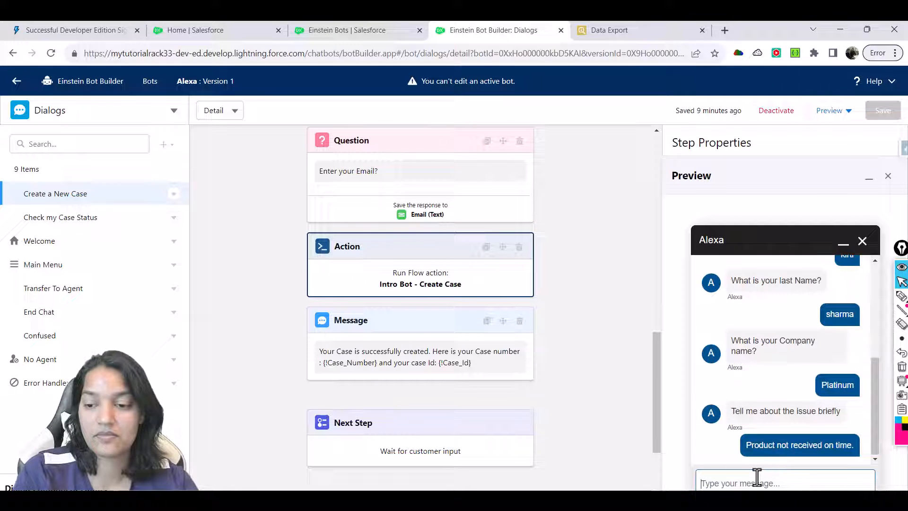
{"action": "scroll", "scroll_direction": "down", "scroll_amount": 3}
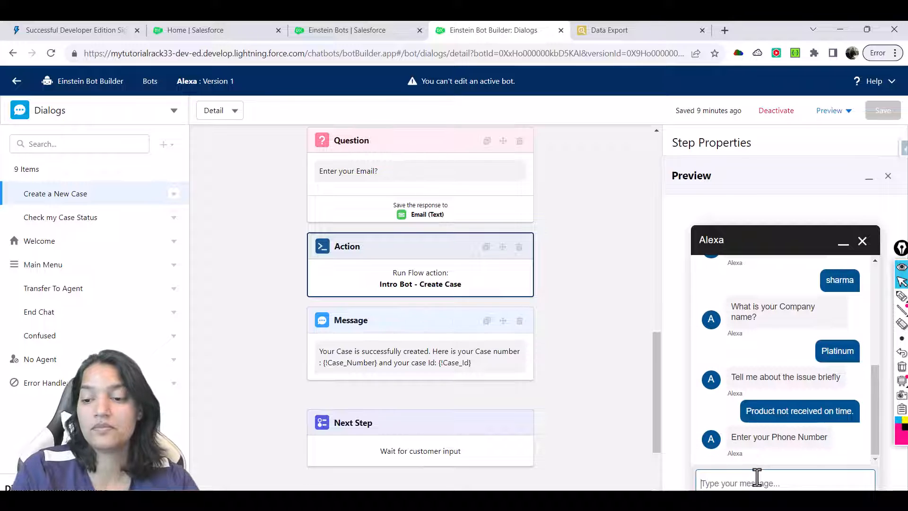
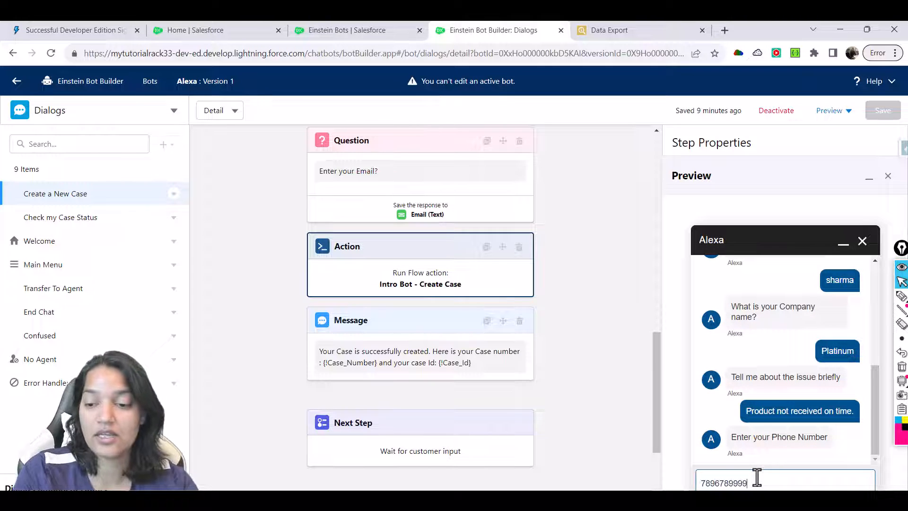
{"action": "key", "text": "Return"}
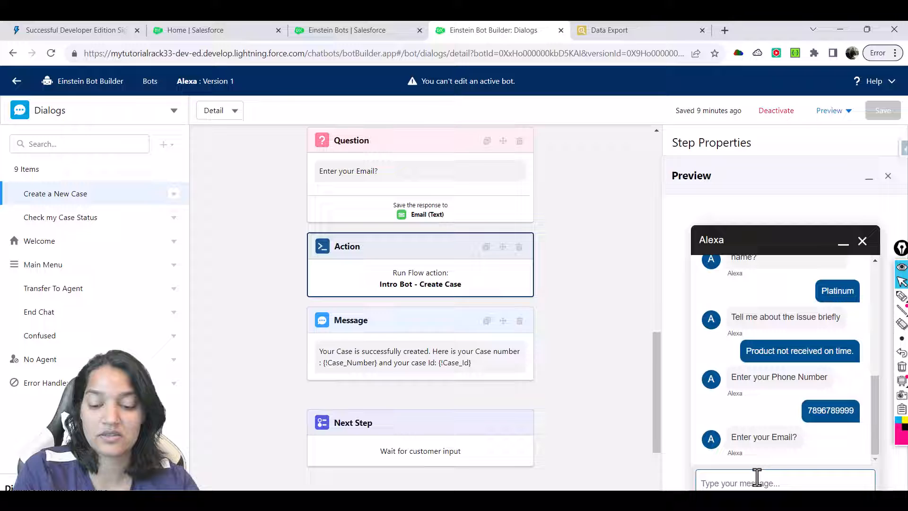
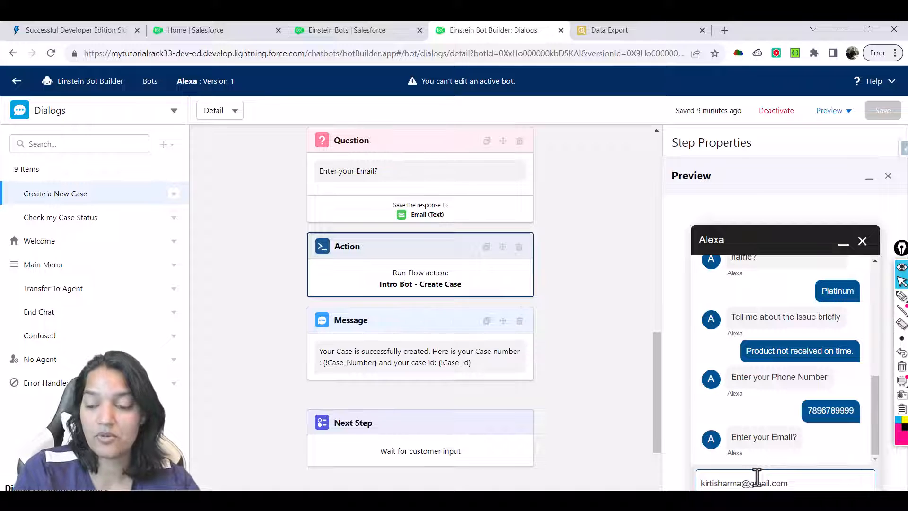
{"action": "key", "text": "Return"}
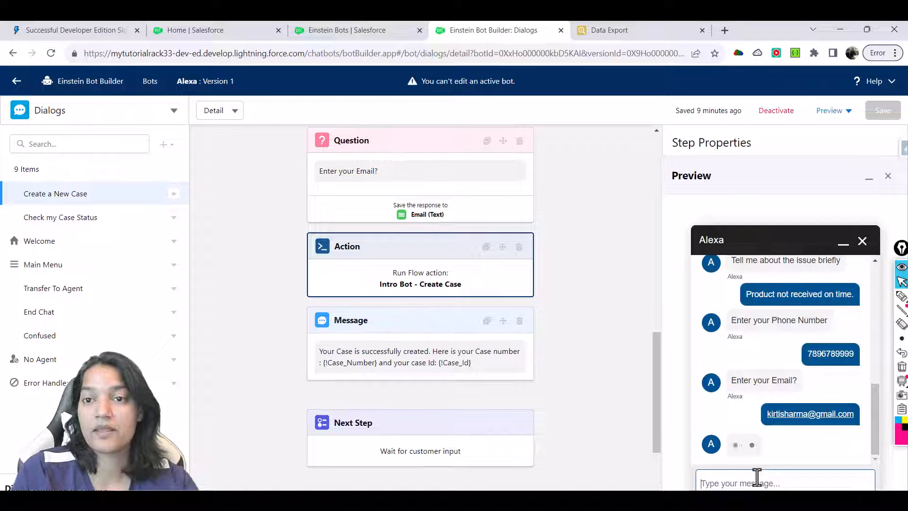
Export the Case query for CaseNumber 00001027 and inspect its Platinum company and contact details.
{"action": "left_click", "coordinate": [608, 30]}
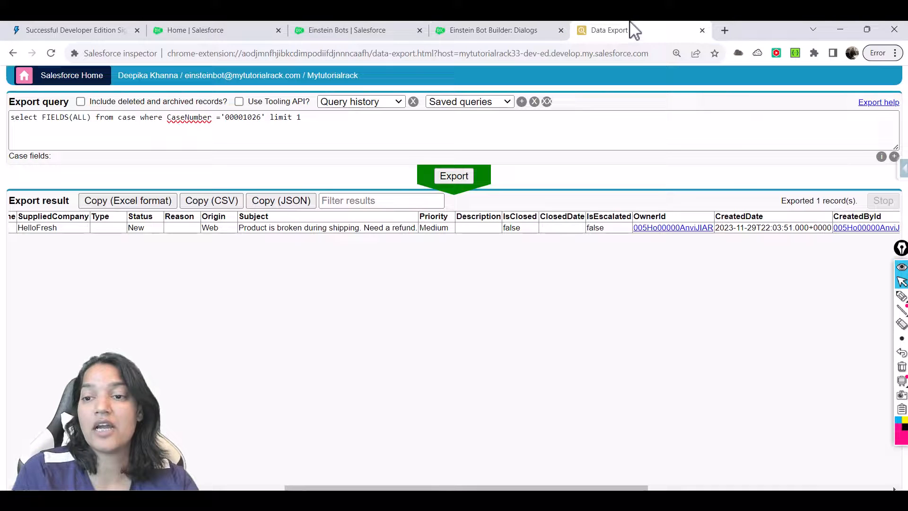
{"action": "mouse_move", "coordinate": [624, 274]}
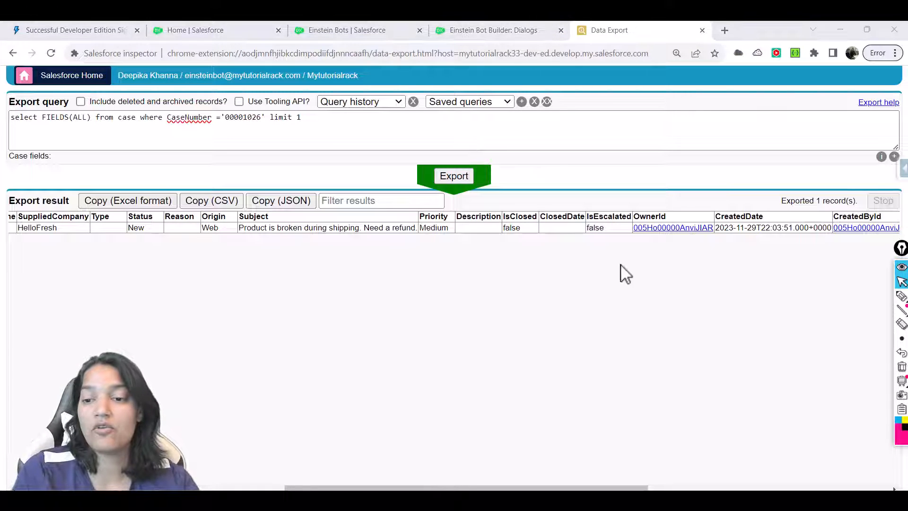
{"action": "left_click", "coordinate": [493, 30]}
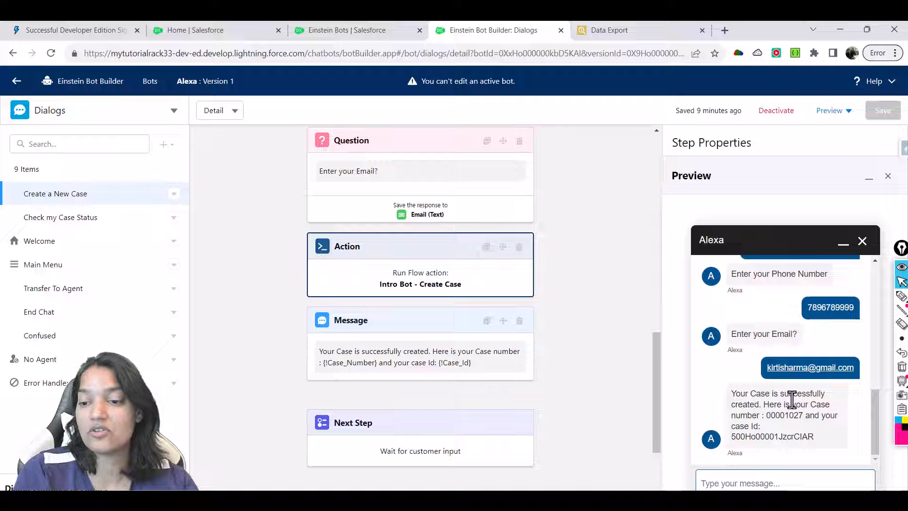
{"action": "left_click", "coordinate": [608, 30]}
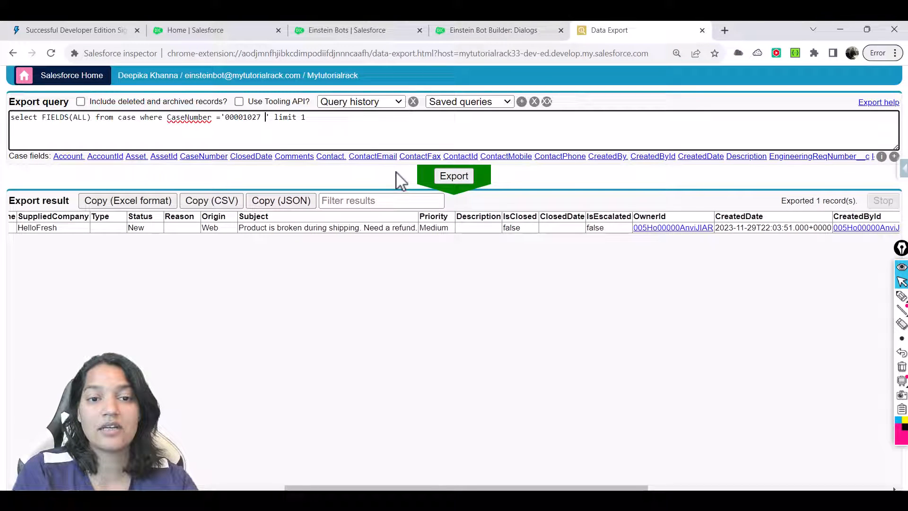
{"action": "left_click", "coordinate": [454, 175]}
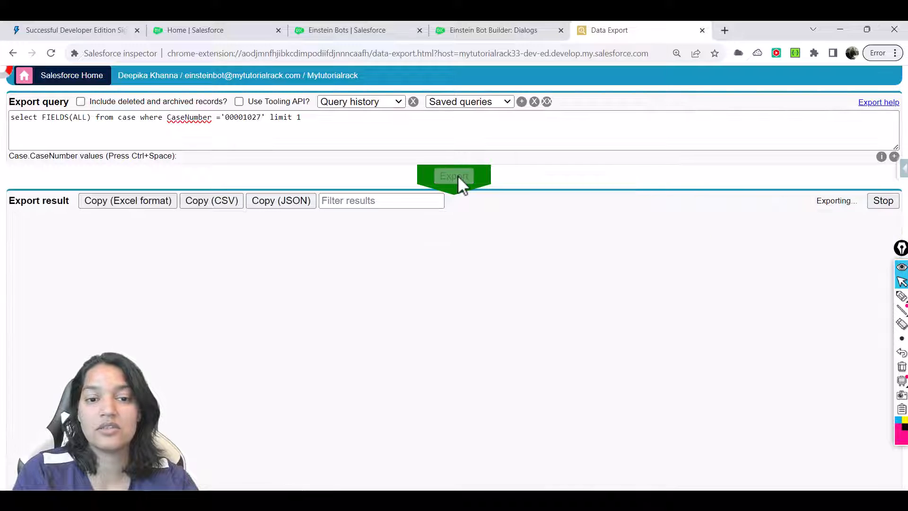
{"action": "left_click", "coordinate": [453, 175]}
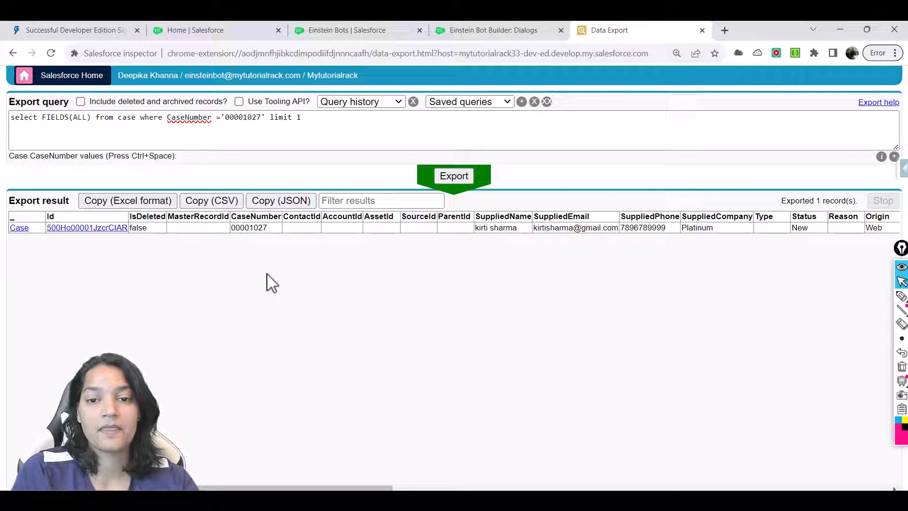
{"action": "double_click", "coordinate": [502, 227]}
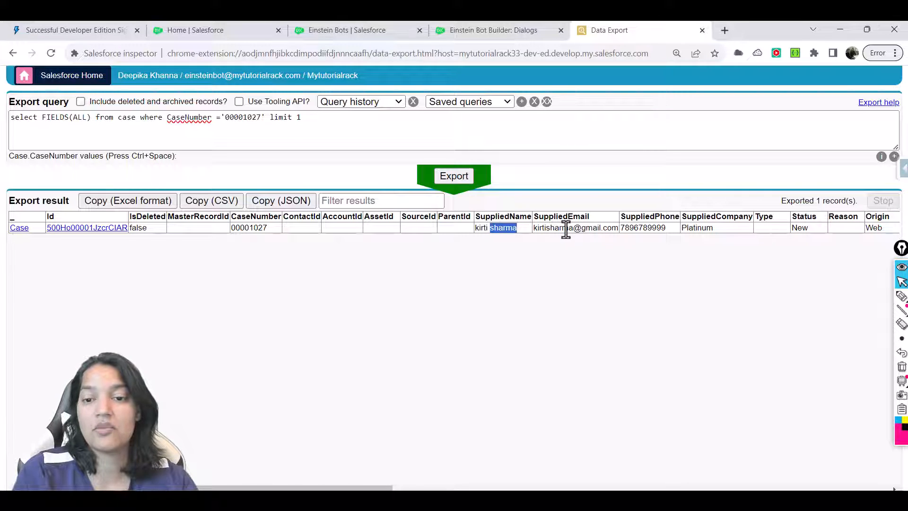